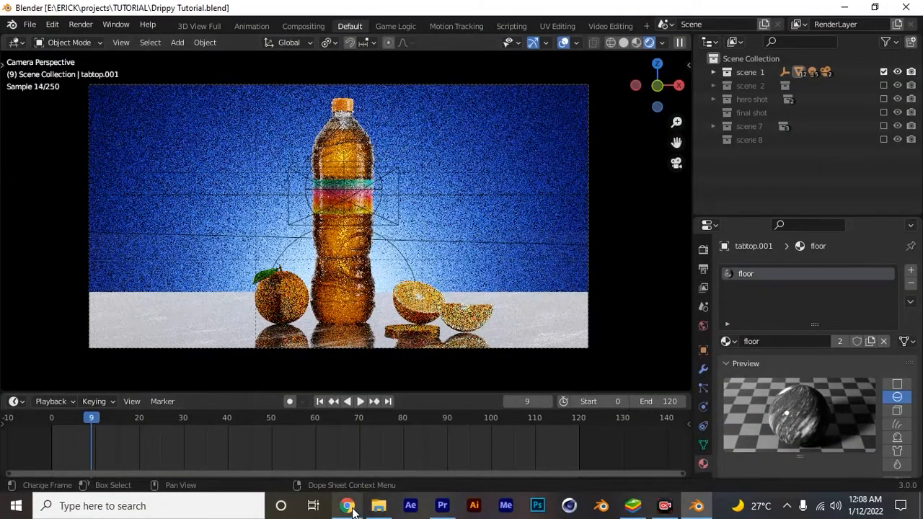
# Switch to Chrome and play the YouTube bottle commercial to study its droplet motion.
pyautogui.click(347, 506)
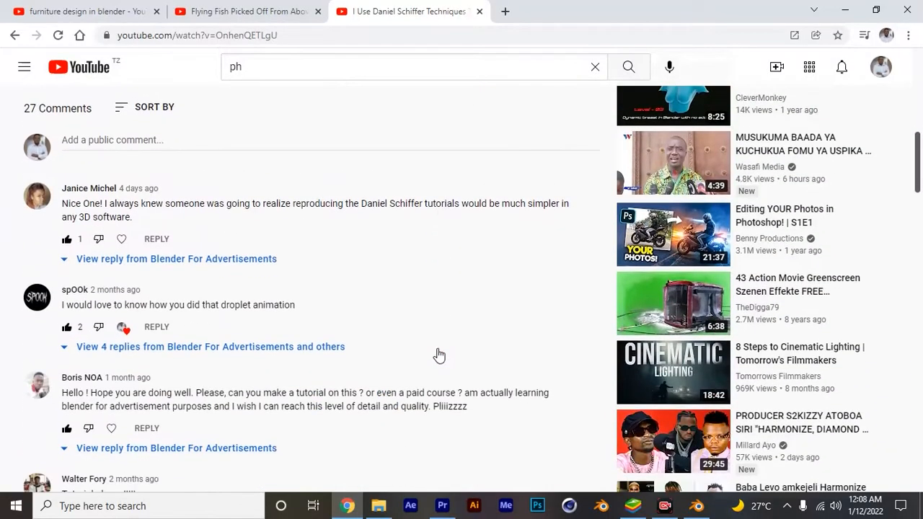
pyautogui.scroll(-3)
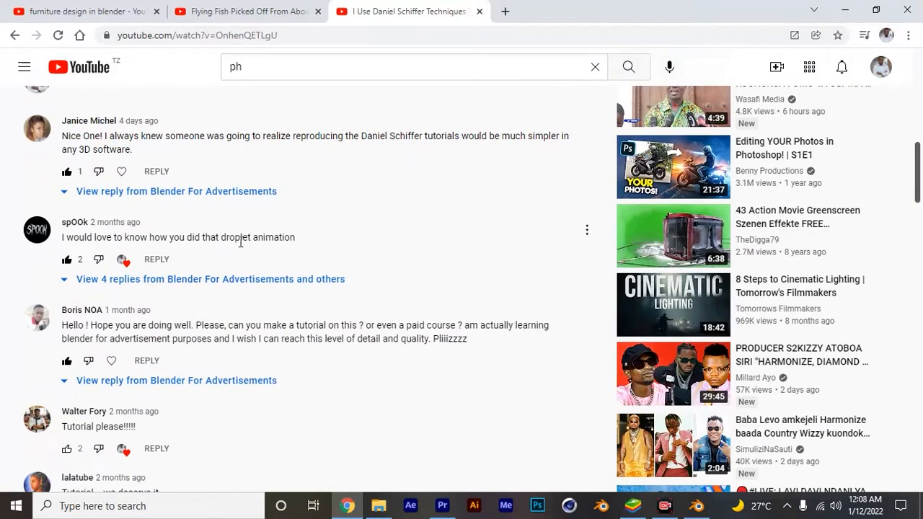
pyautogui.moveTo(454, 265)
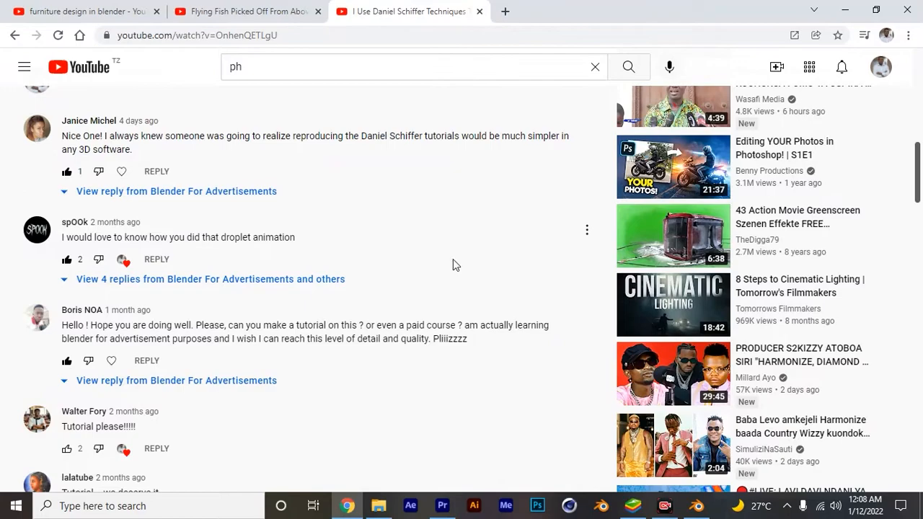
pyautogui.scroll(3)
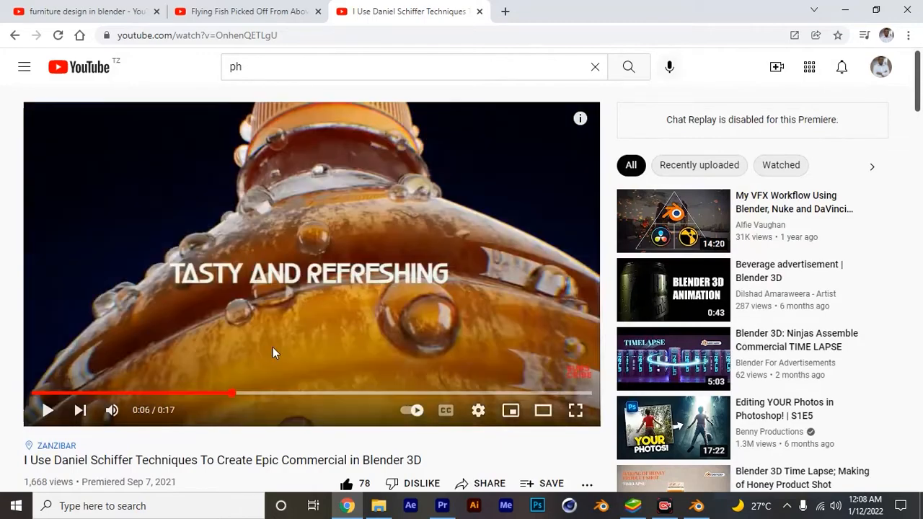
pyautogui.moveTo(361, 288)
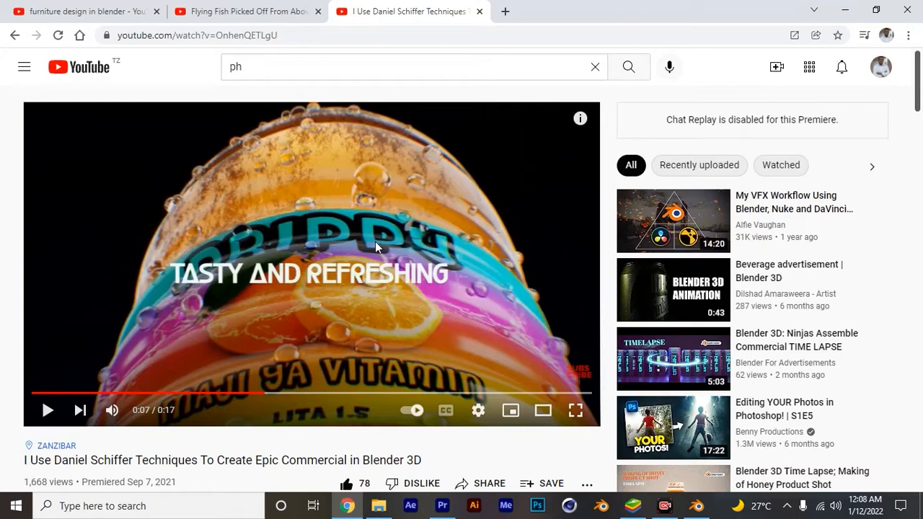
pyautogui.click(696, 505)
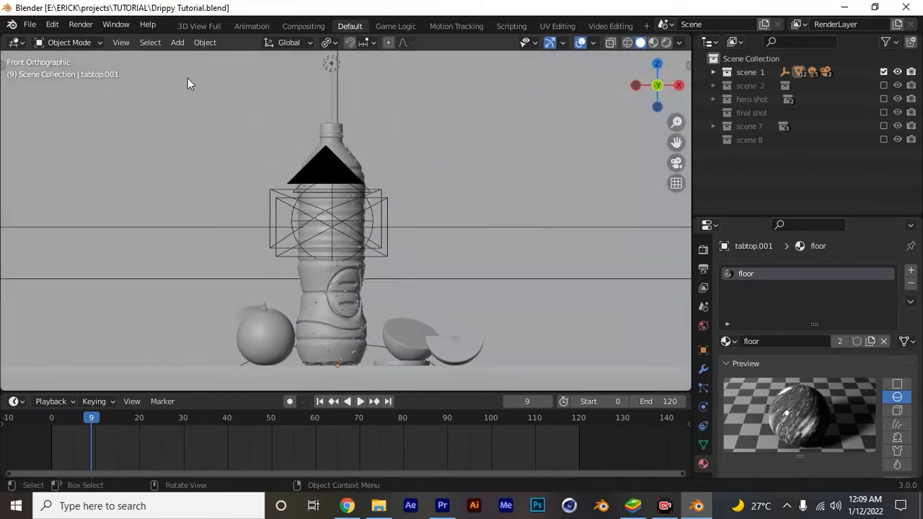
# Add a Path curve, NurbsPath.001, to the bottle scene from Add > Curve.
pyautogui.click(177, 42)
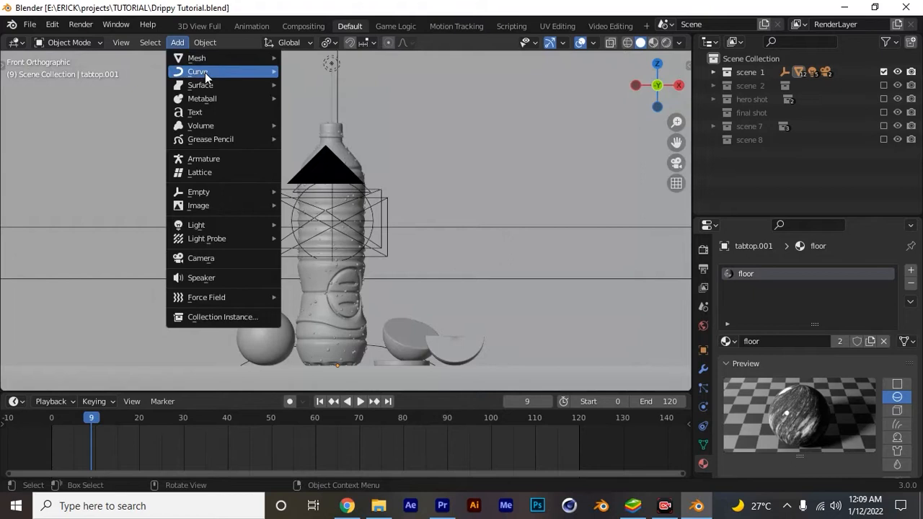
pyautogui.click(197, 72)
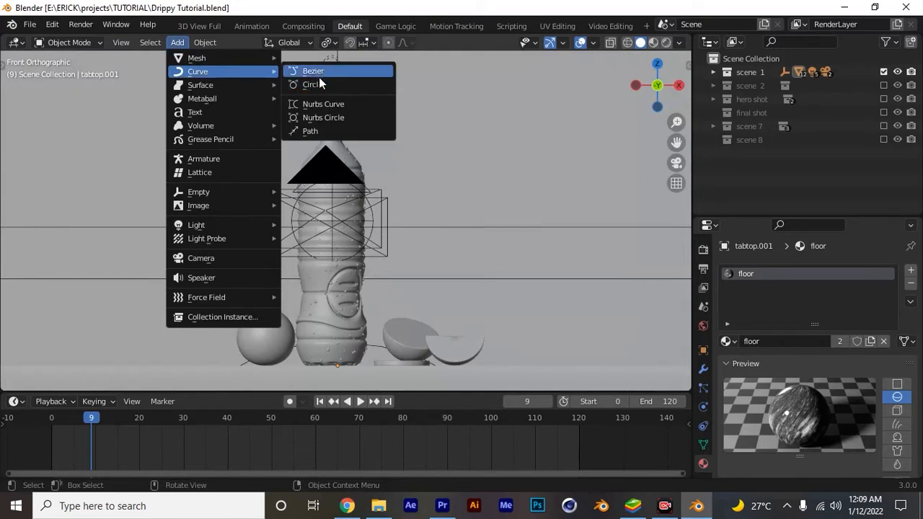
pyautogui.moveTo(310, 131)
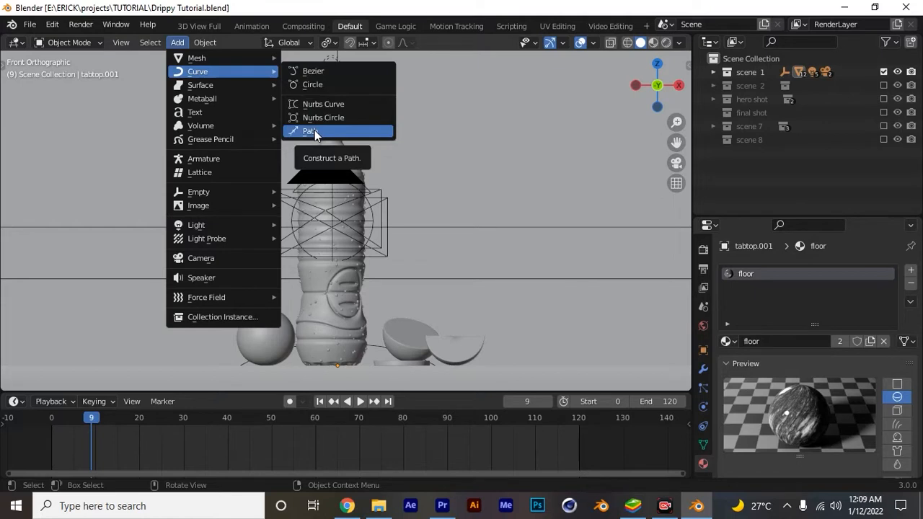
pyautogui.click(310, 131)
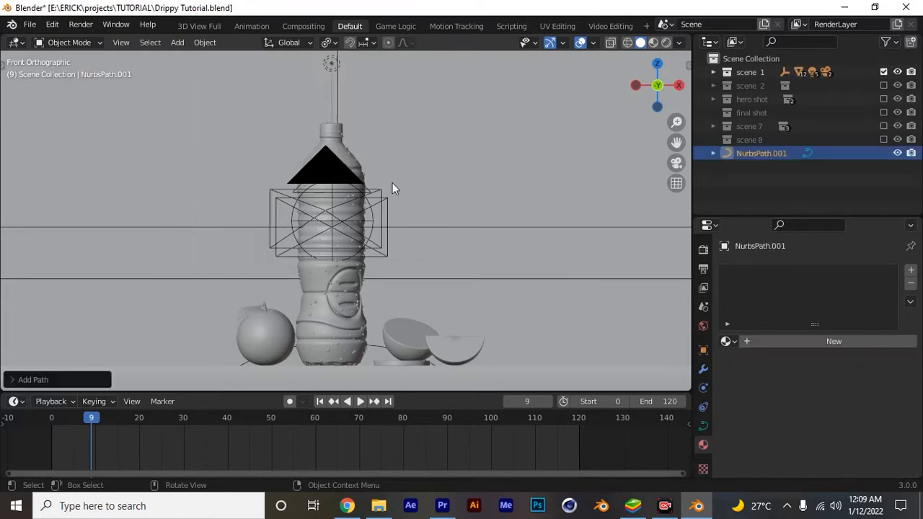
pyautogui.scroll(-3)
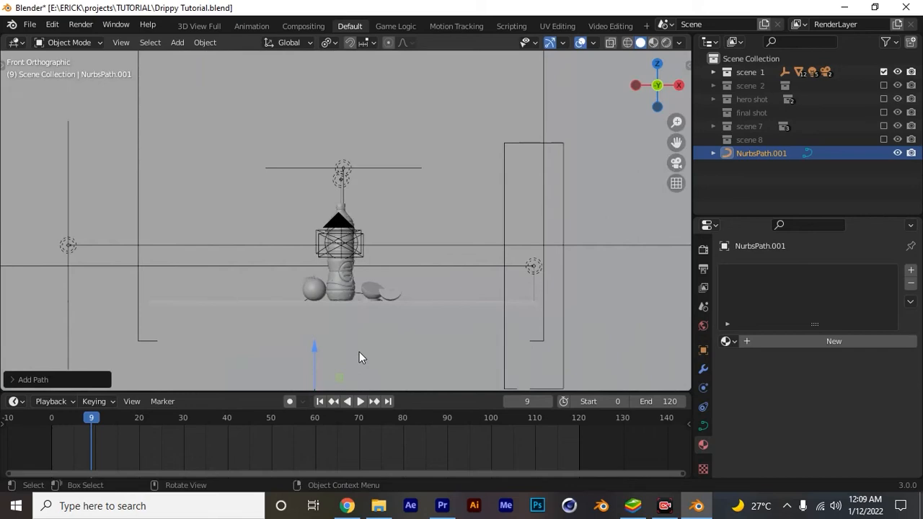
# Stand NurbsPath.001 upright and move its points beside the bottle's shoulder in Edit Mode.
pyautogui.press('g')
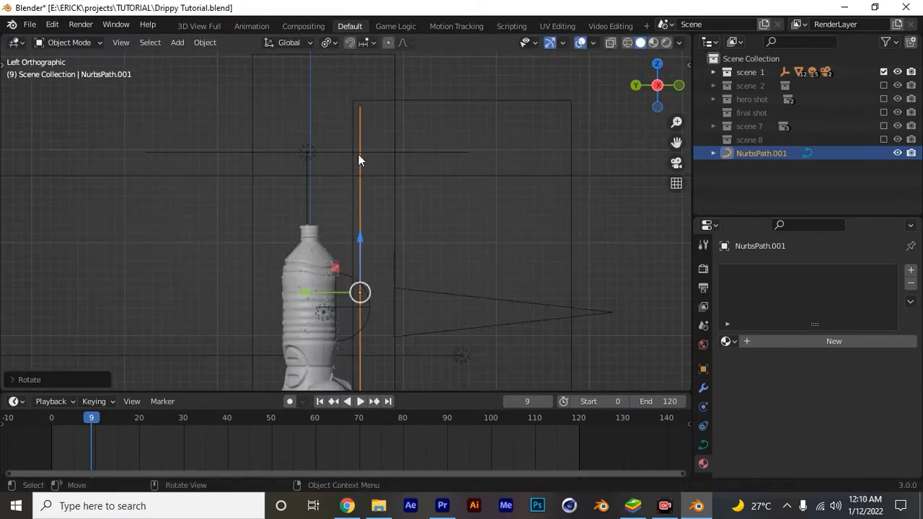
pyautogui.click(69, 42)
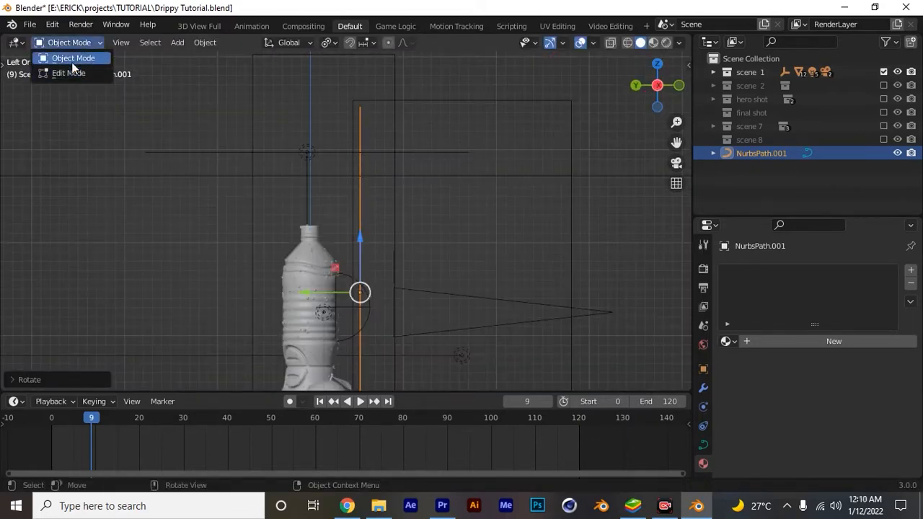
pyautogui.click(66, 72)
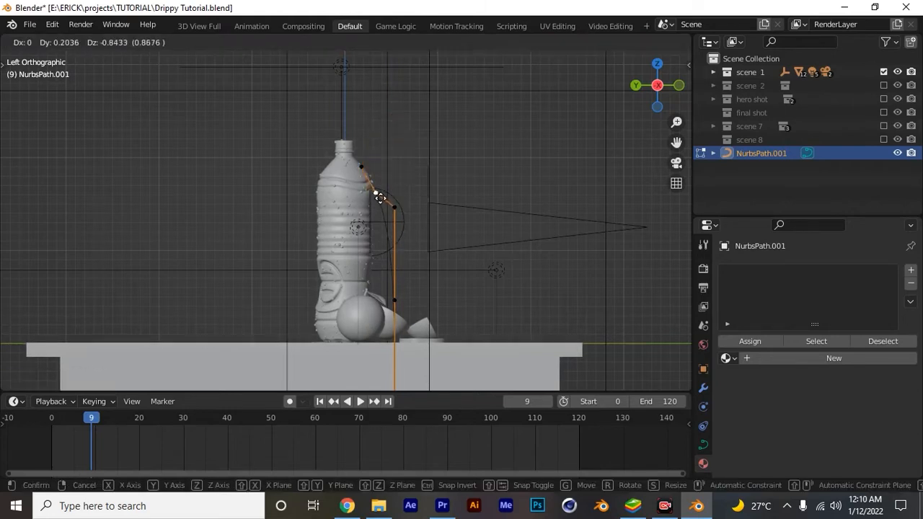
pyautogui.click(397, 209)
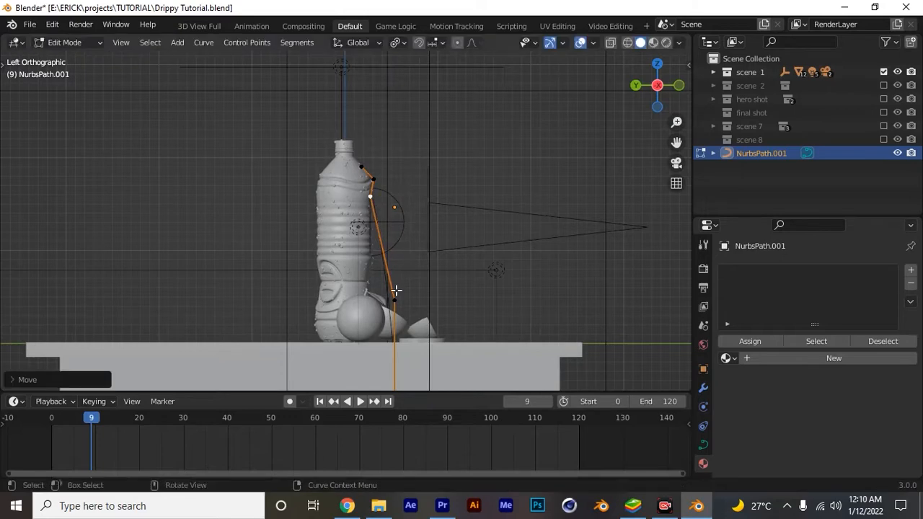
pyautogui.moveTo(395, 290); pyautogui.dragTo(382, 258)
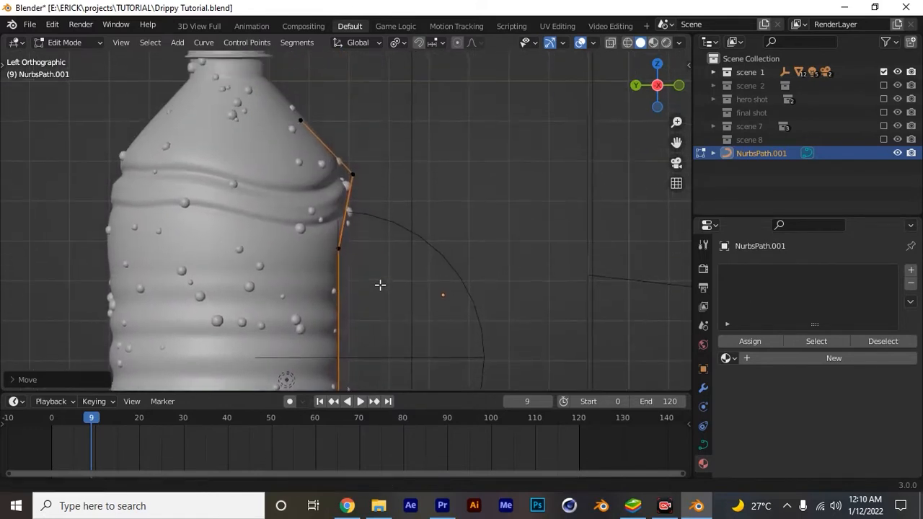
# In X-ray, bend the path along the bottle's wavy side and extrude new points.
pyautogui.press('g')
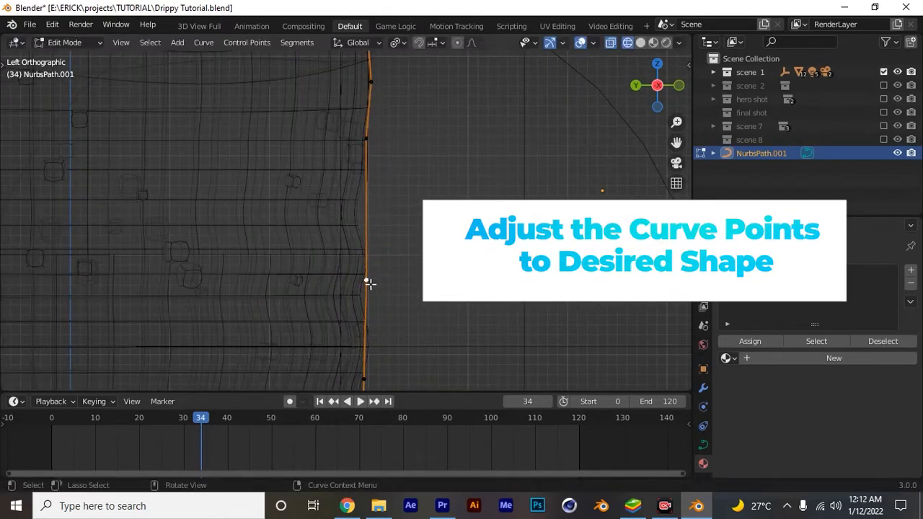
pyautogui.press('g')
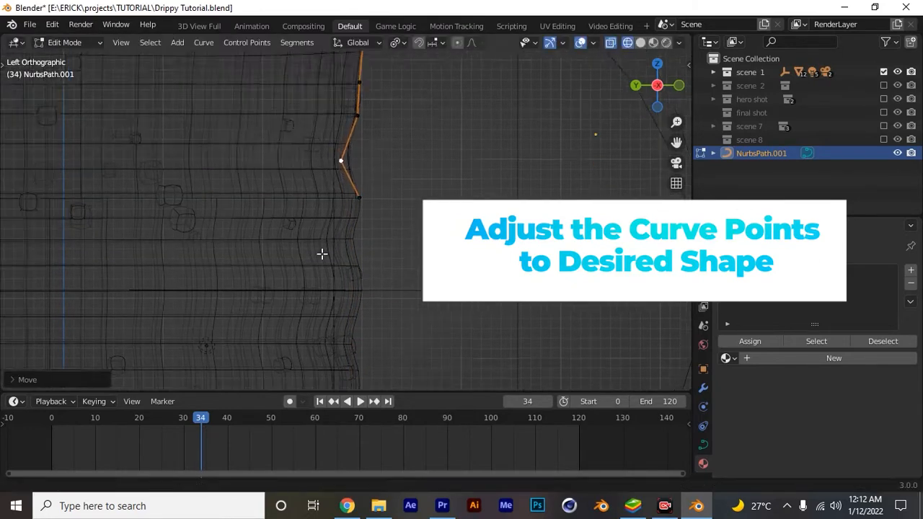
pyautogui.moveTo(339, 161); pyautogui.dragTo(289, 84)
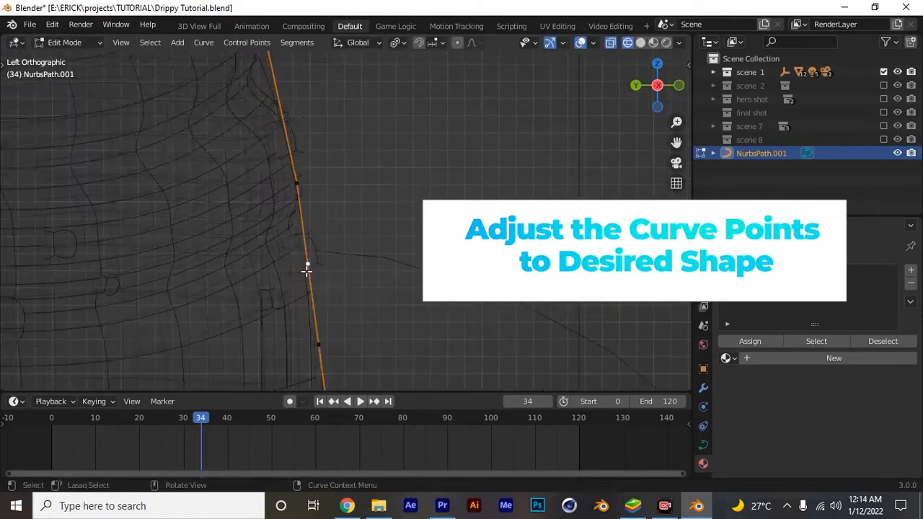
pyautogui.click(65, 42)
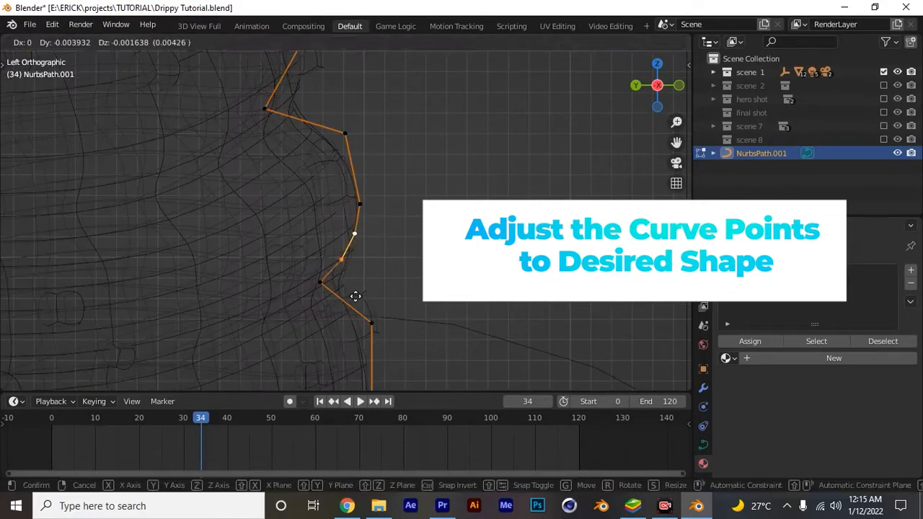
pyautogui.rightClick(355, 295)
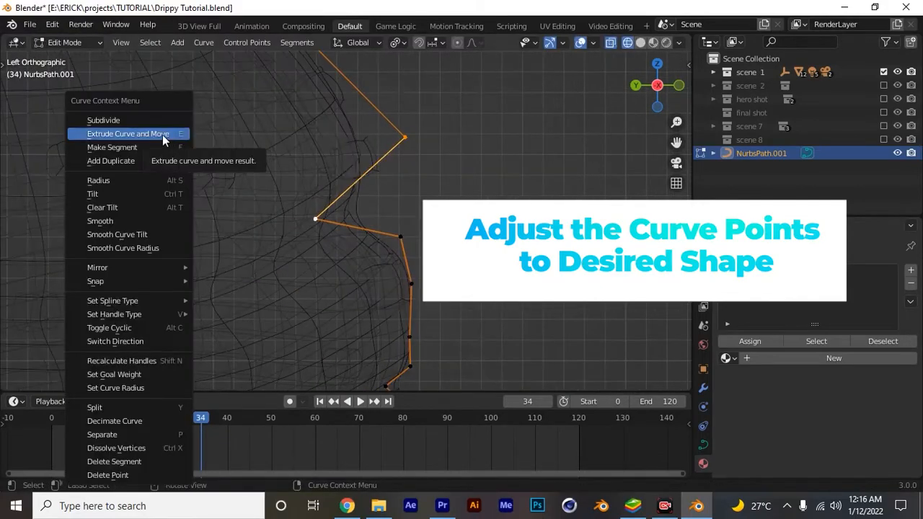
pyautogui.click(127, 133)
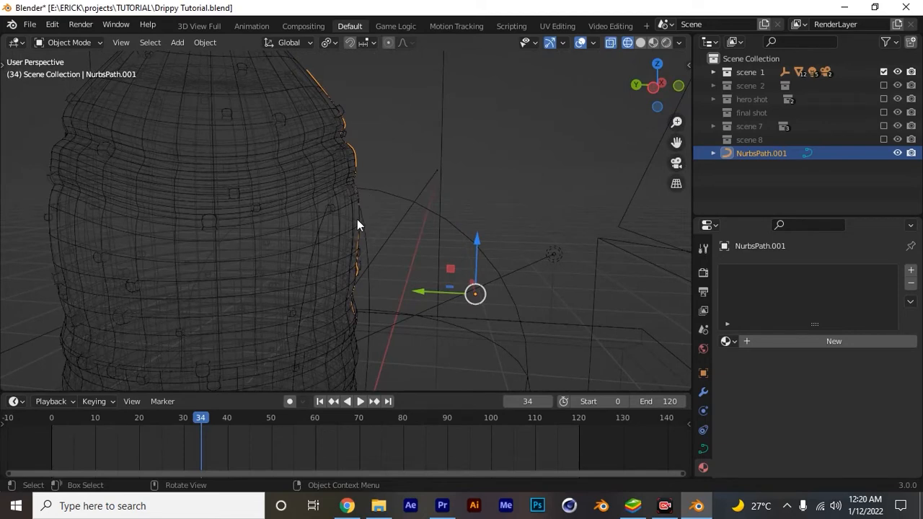
pyautogui.moveTo(332, 189)
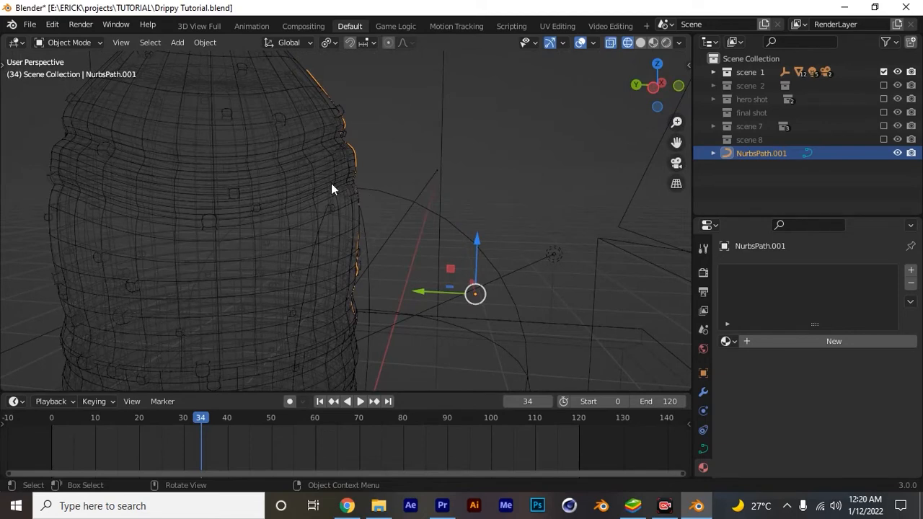
pyautogui.moveTo(404, 257)
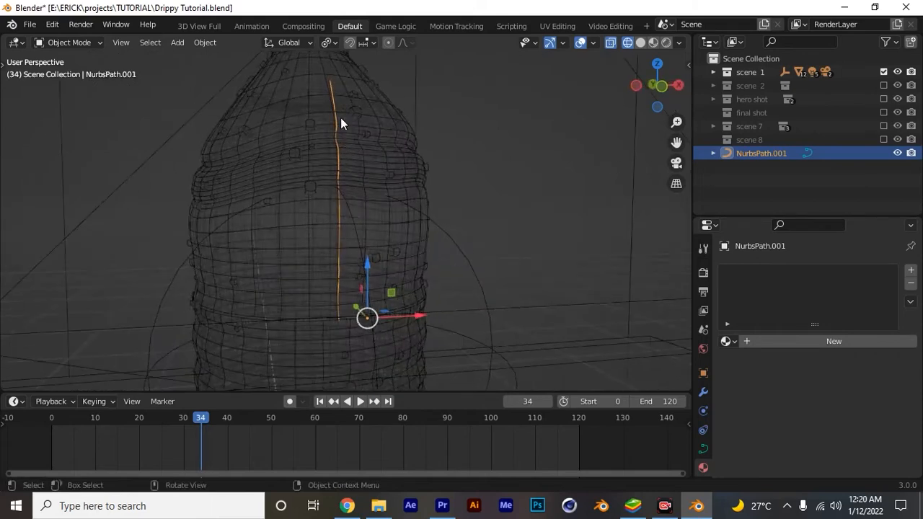
pyautogui.moveTo(346, 181)
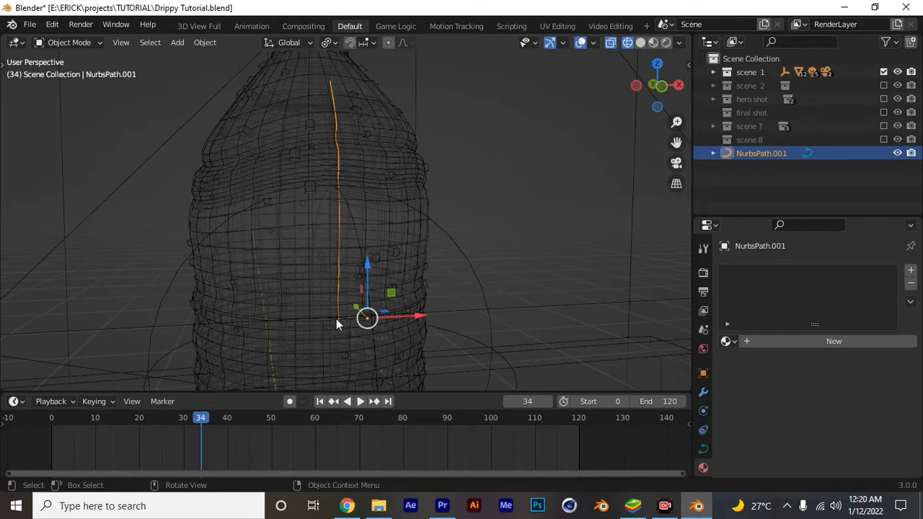
pyautogui.moveTo(324, 153)
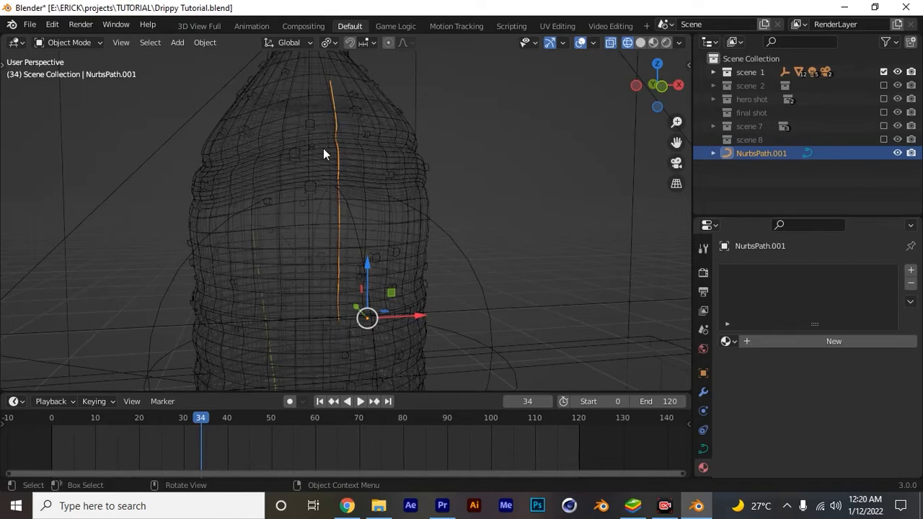
pyautogui.moveTo(368, 201)
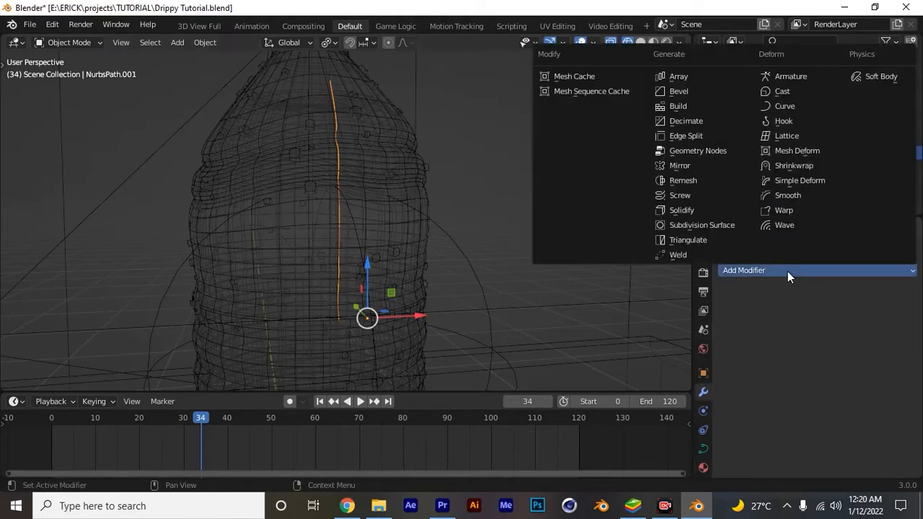
pyautogui.moveTo(679, 165)
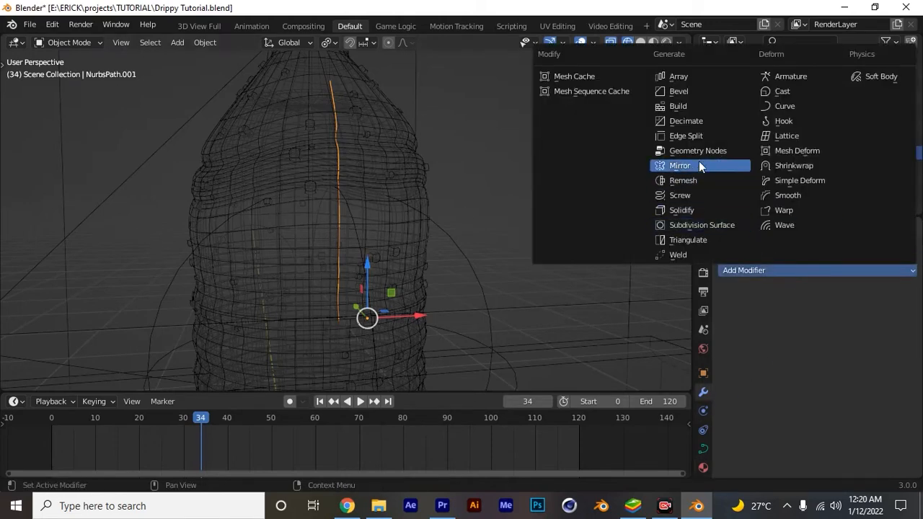
# Add a Shrinkwrap modifier to NurbsPath.001 with BOTTLE as its target.
pyautogui.click(793, 165)
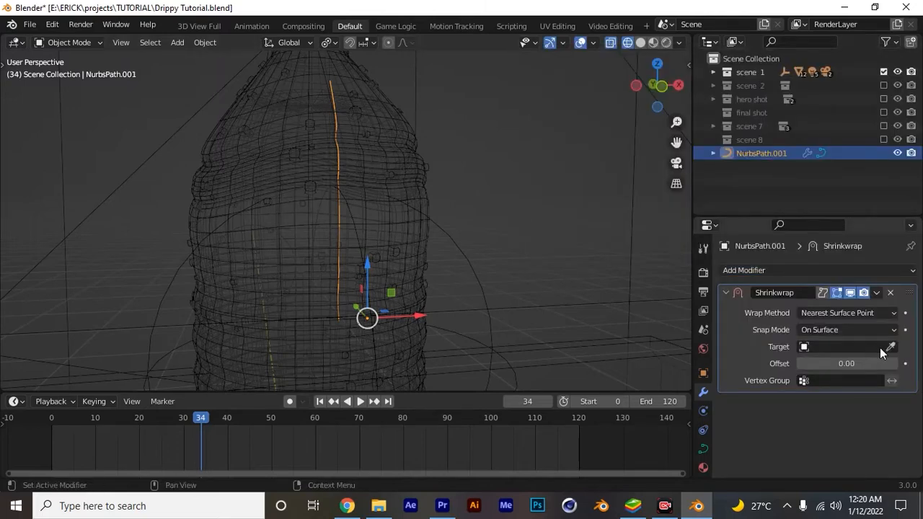
pyautogui.click(889, 346)
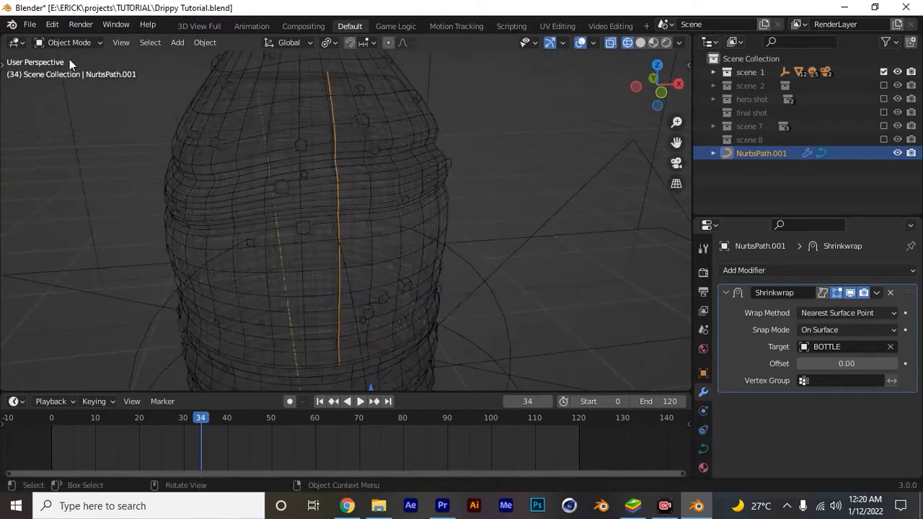
pyautogui.moveTo(69, 41)
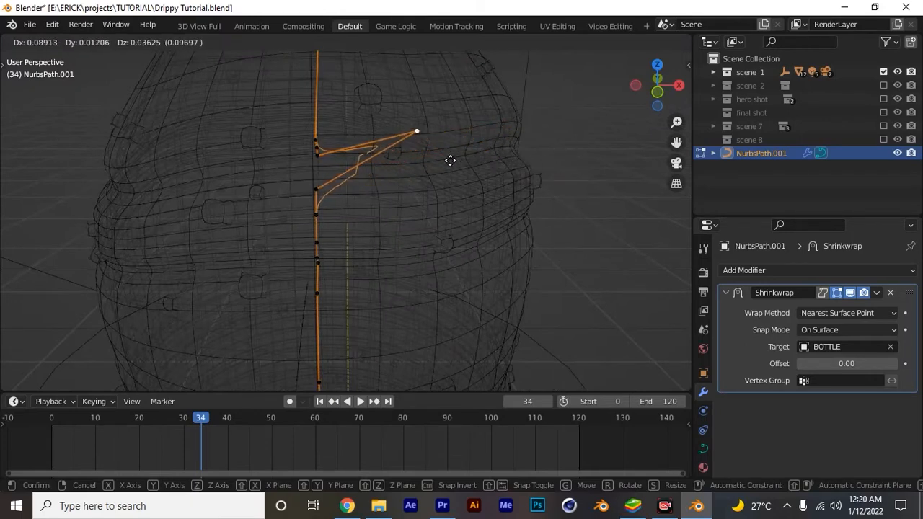
pyautogui.moveTo(271, 195)
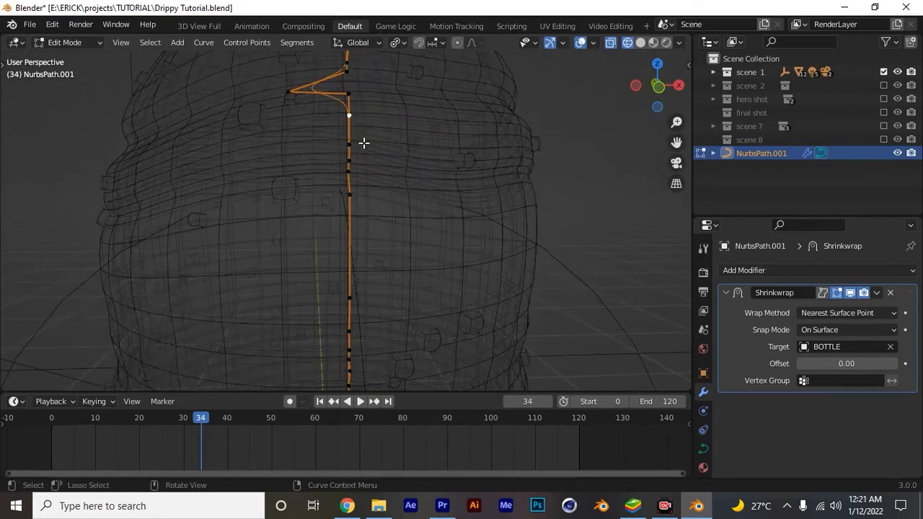
# Shift control points sideways so the path zigzags in a wavy trail down the bottle front.
pyautogui.moveTo(350, 115); pyautogui.dragTo(283, 126)
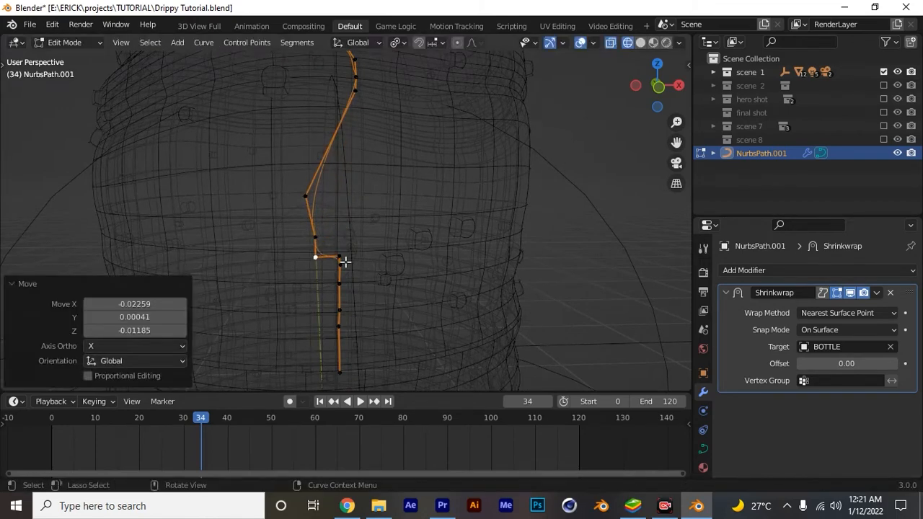
pyautogui.press('g')
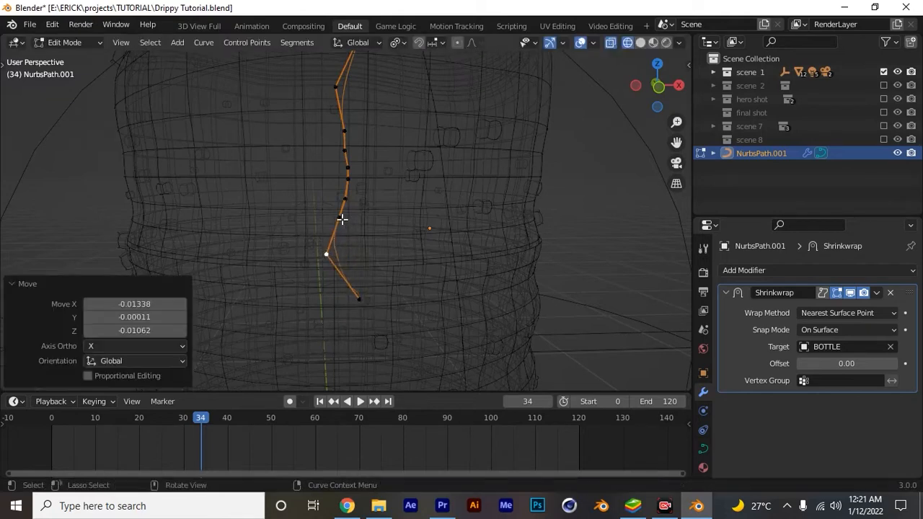
pyautogui.press('g')
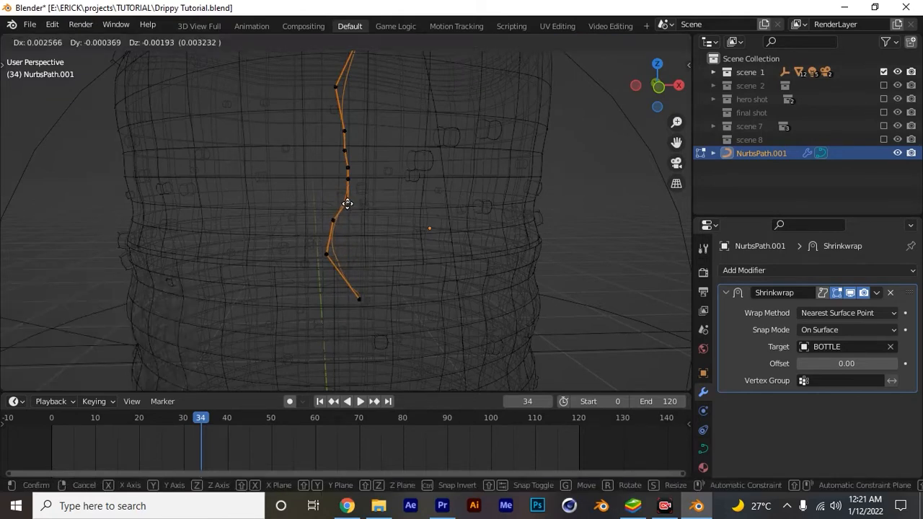
pyautogui.click(349, 171)
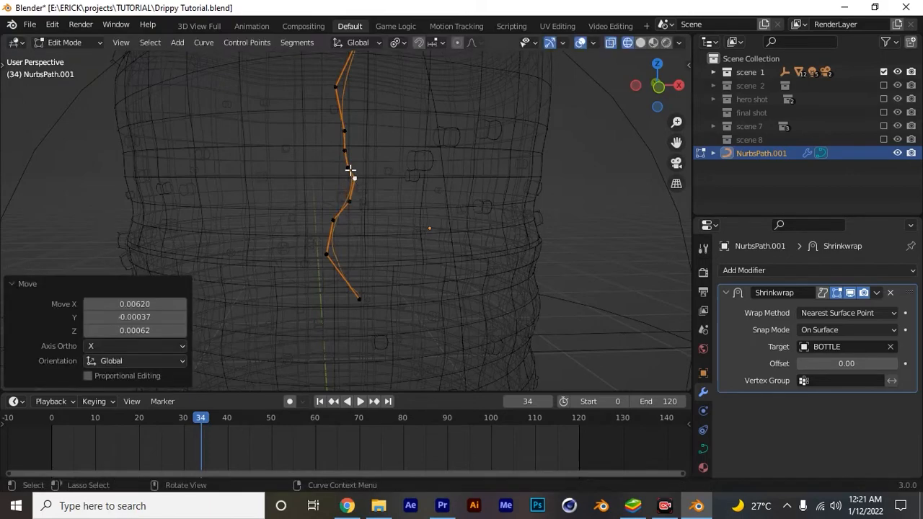
pyautogui.press('g')
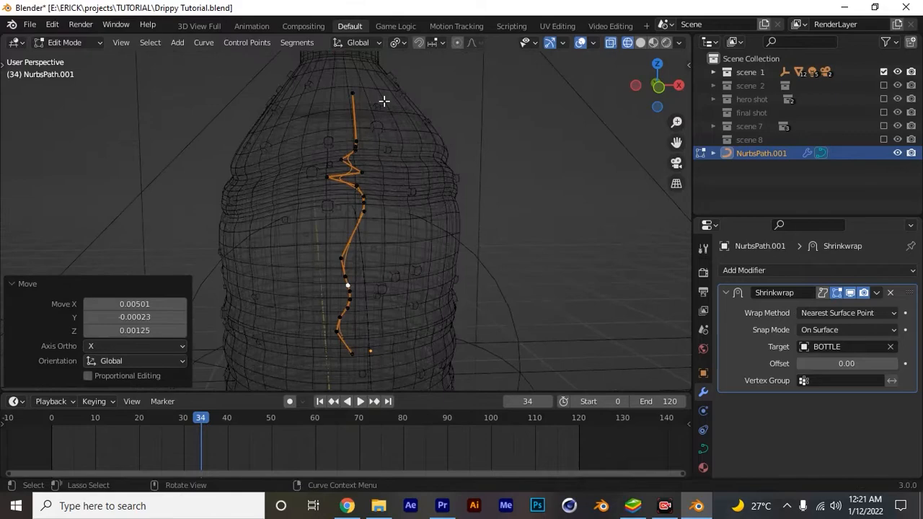
pyautogui.click(65, 42)
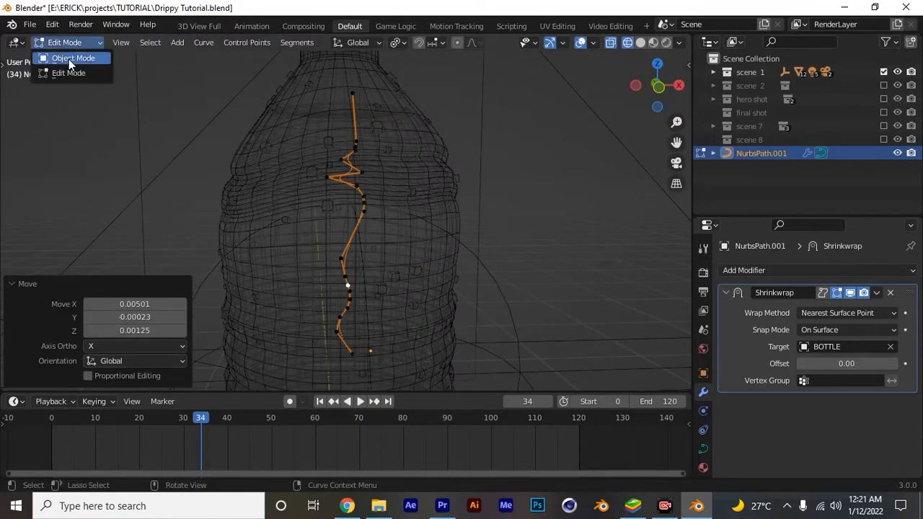
# Return to Object Mode and apply the Shrinkwrap modifier on NurbsPath.001.
pyautogui.click(73, 58)
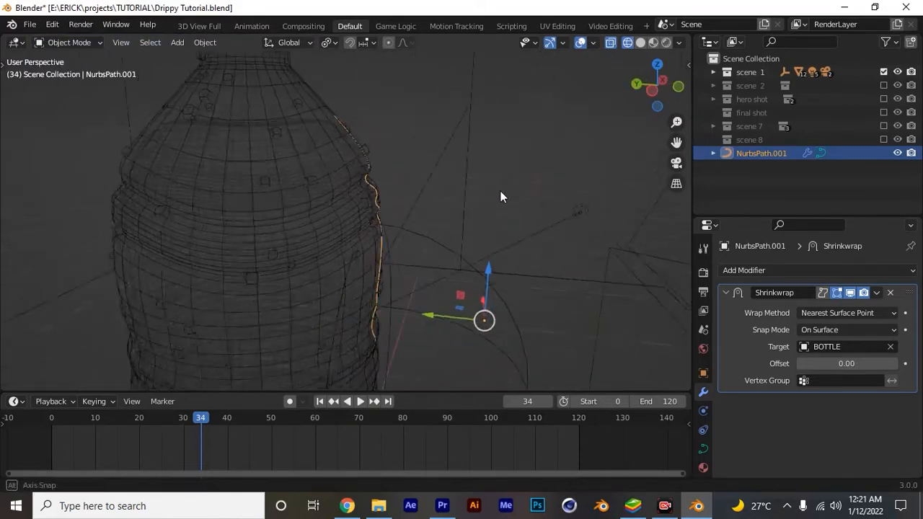
pyautogui.moveTo(502, 197); pyautogui.dragTo(348, 231)
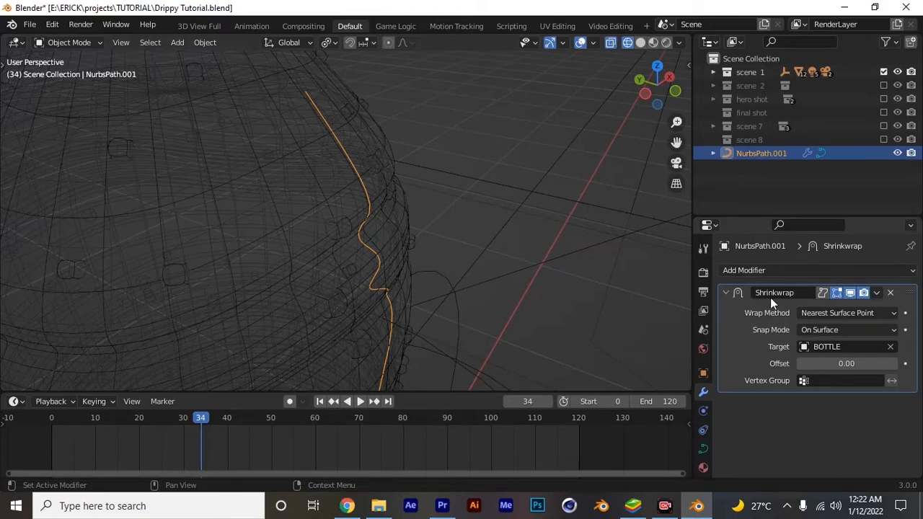
pyautogui.click(876, 292)
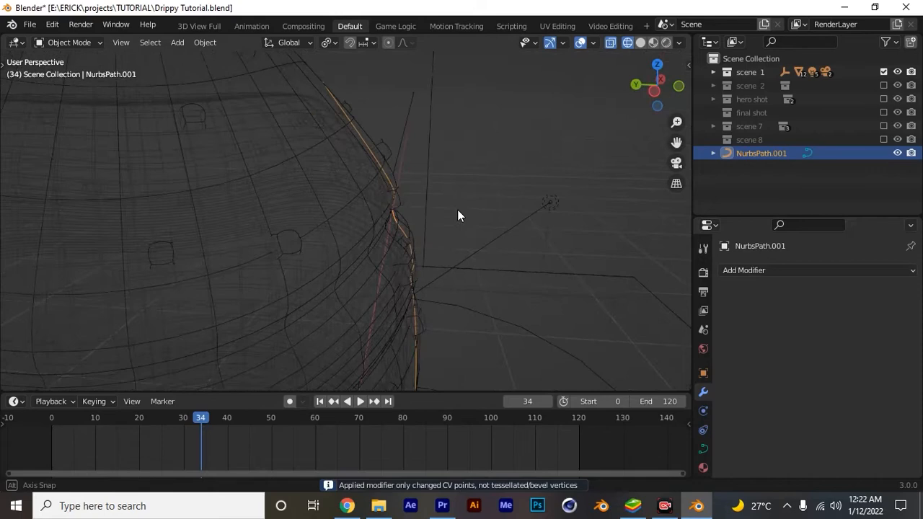
# Convert NurbsPath.001 to a mesh.
pyautogui.rightClick(461, 215)
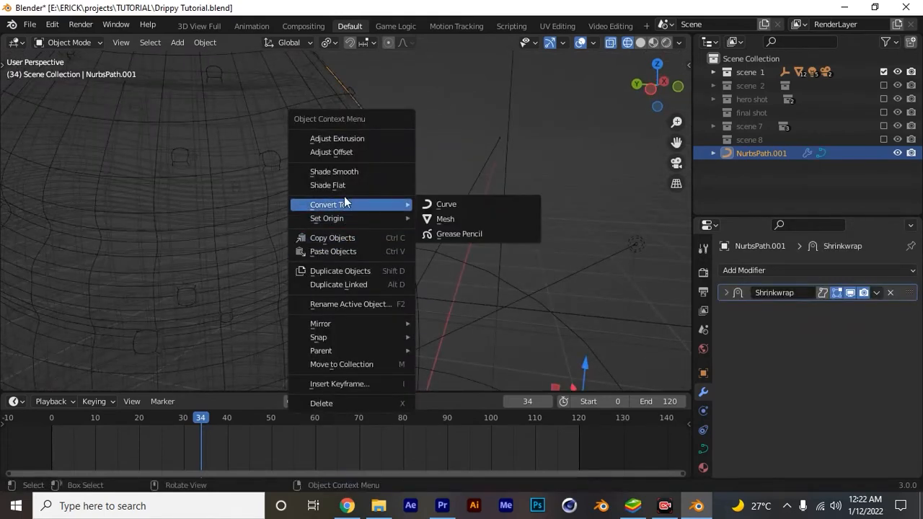
pyautogui.click(445, 219)
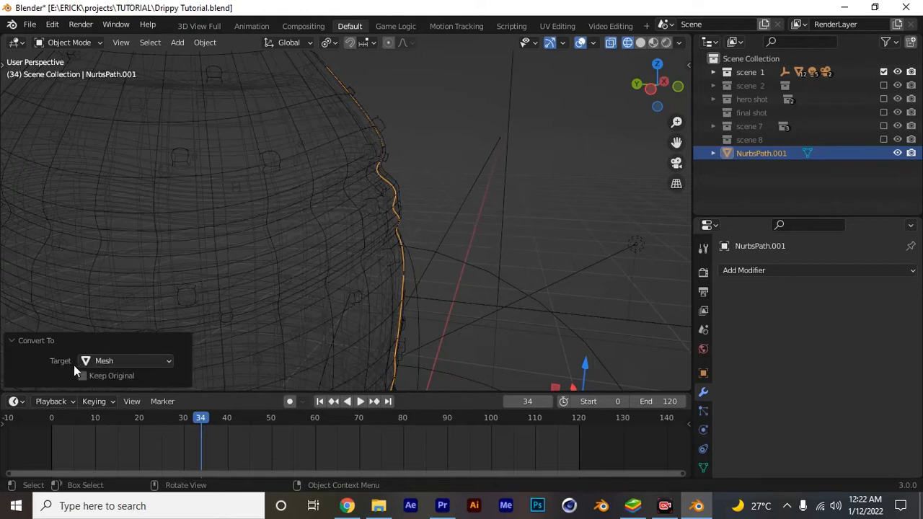
pyautogui.click(82, 376)
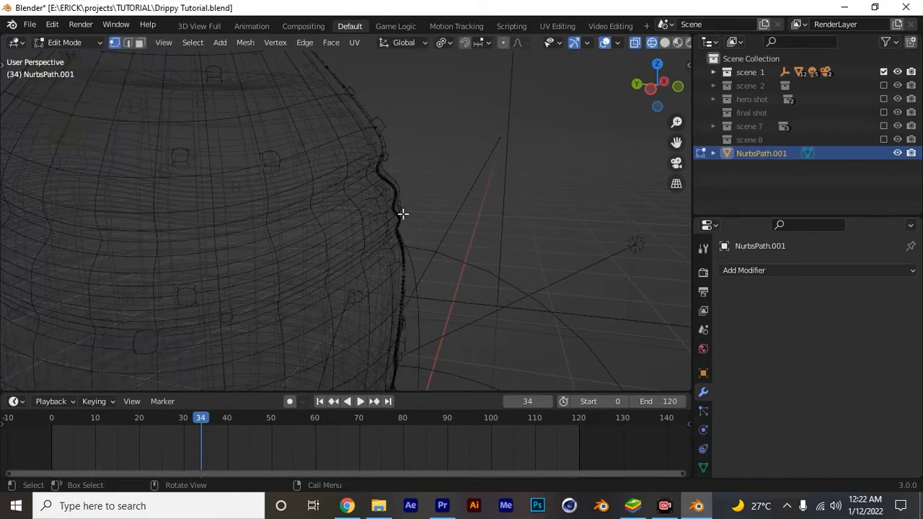
# Convert the meshed NurbsPath.001 back into a curve and check its points in Edit Mode.
pyautogui.moveTo(402, 213); pyautogui.dragTo(311, 222)
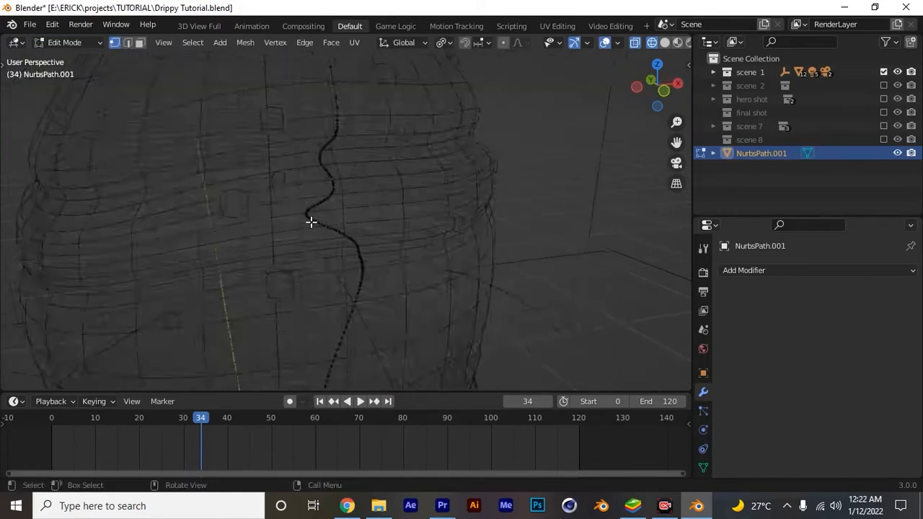
pyautogui.press('Tab')
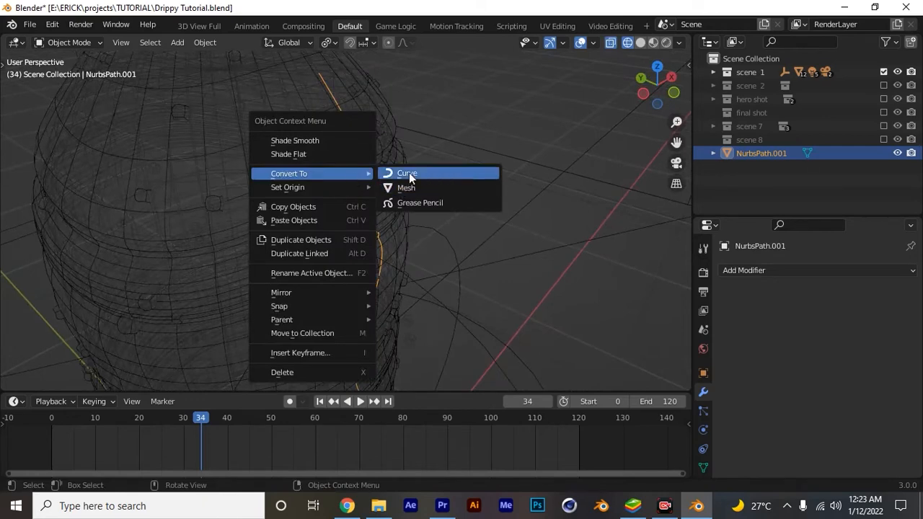
pyautogui.click(406, 173)
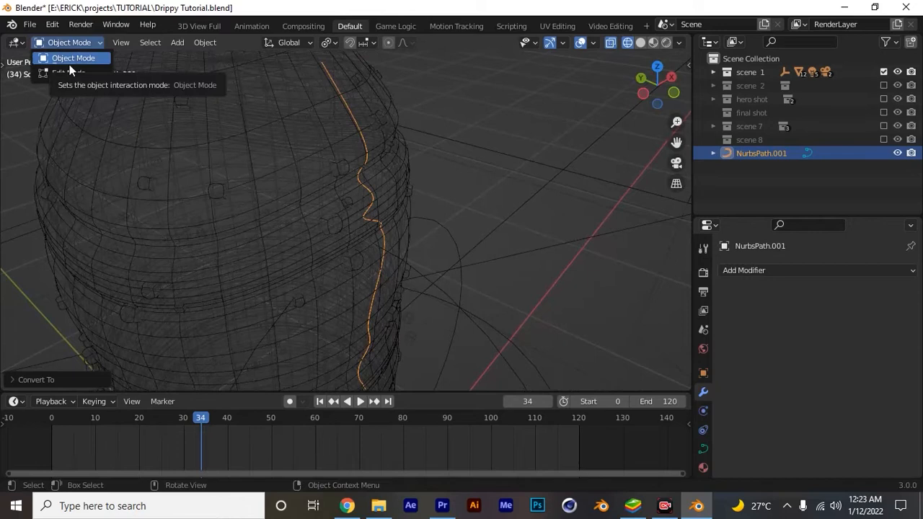
pyautogui.click(65, 42)
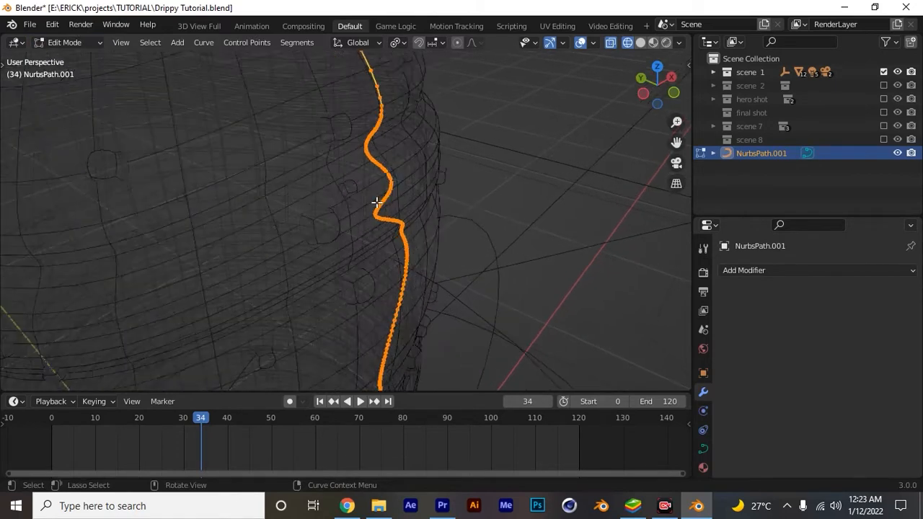
pyautogui.click(65, 42)
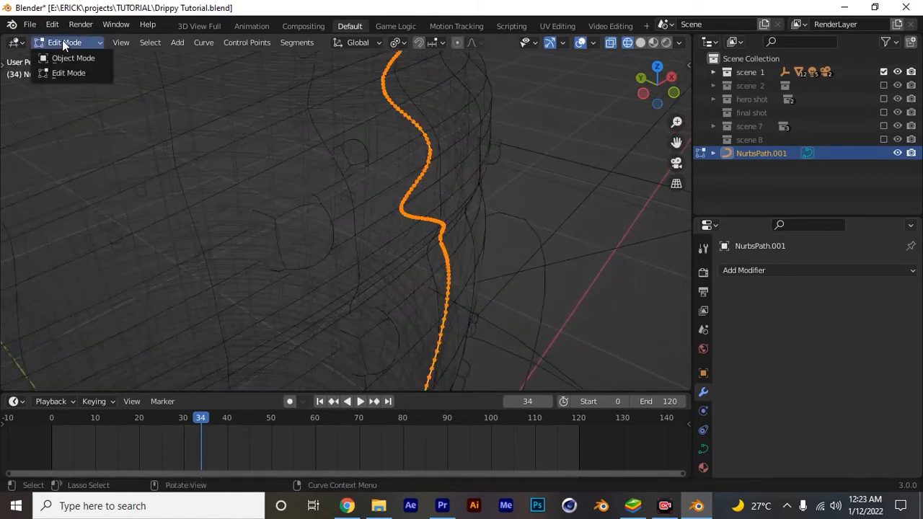
pyautogui.moveTo(73, 58)
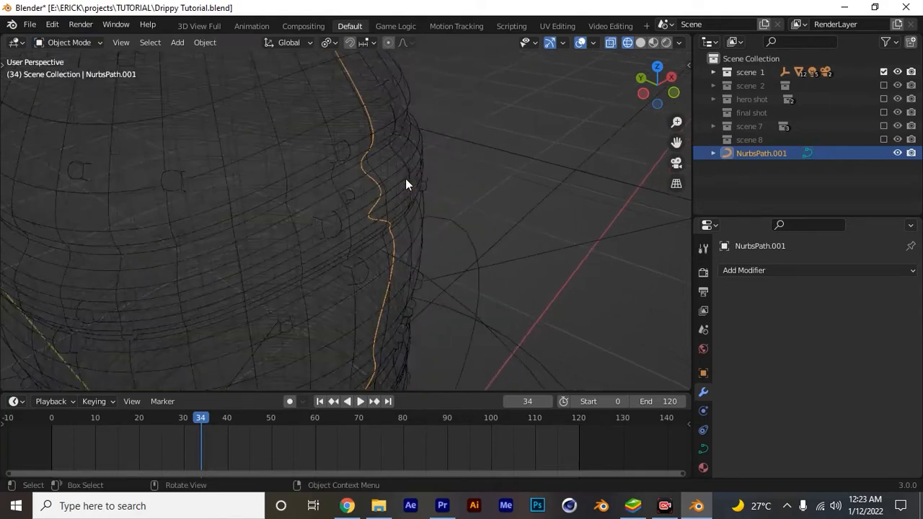
pyautogui.click(640, 70)
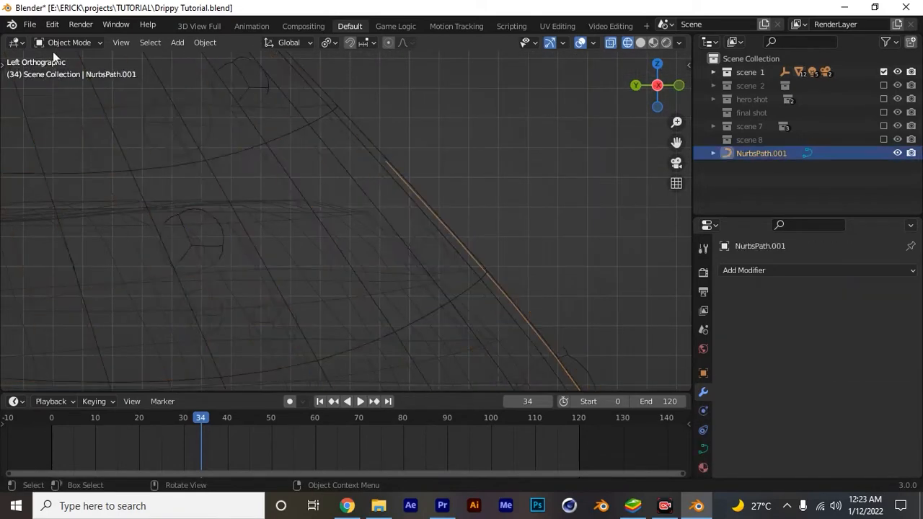
# Enter Edit Mode on NurbsPath.001 to edit the droplet route's points.
pyautogui.press('Tab')
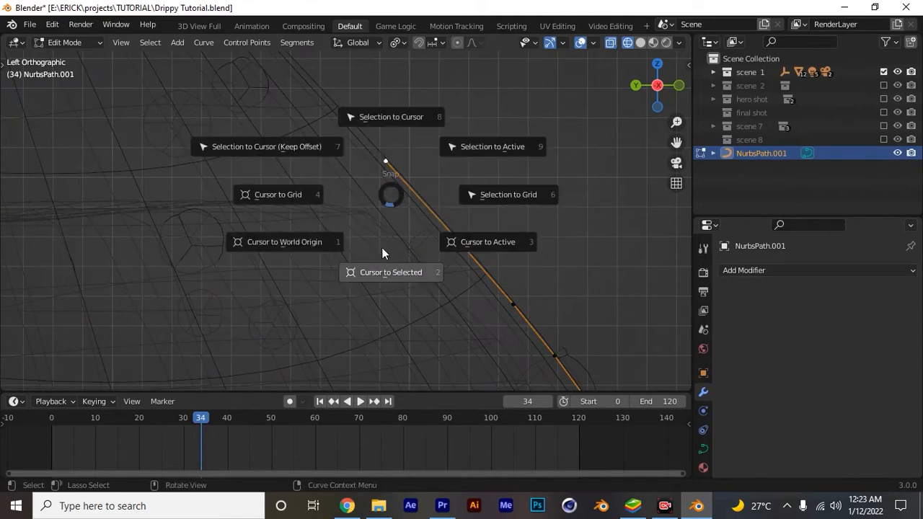
pyautogui.moveTo(284, 241)
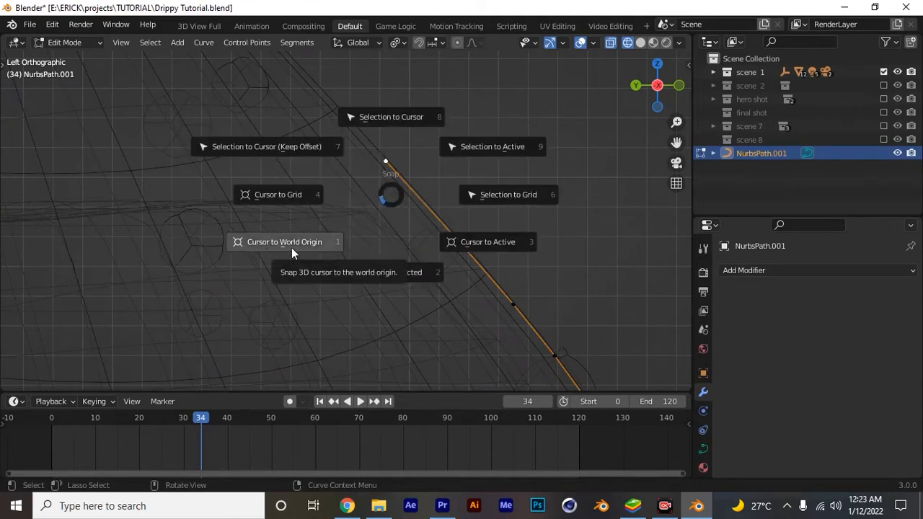
pyautogui.moveTo(493, 146)
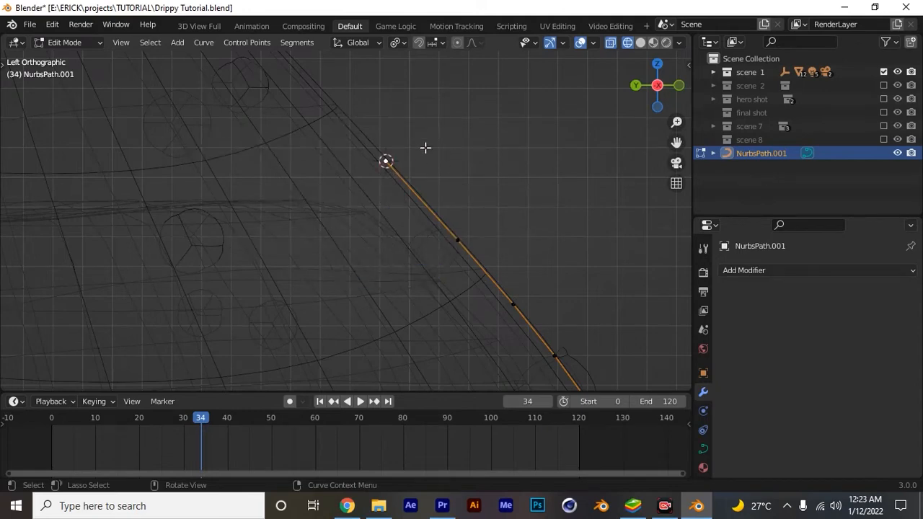
pyautogui.moveTo(402, 132)
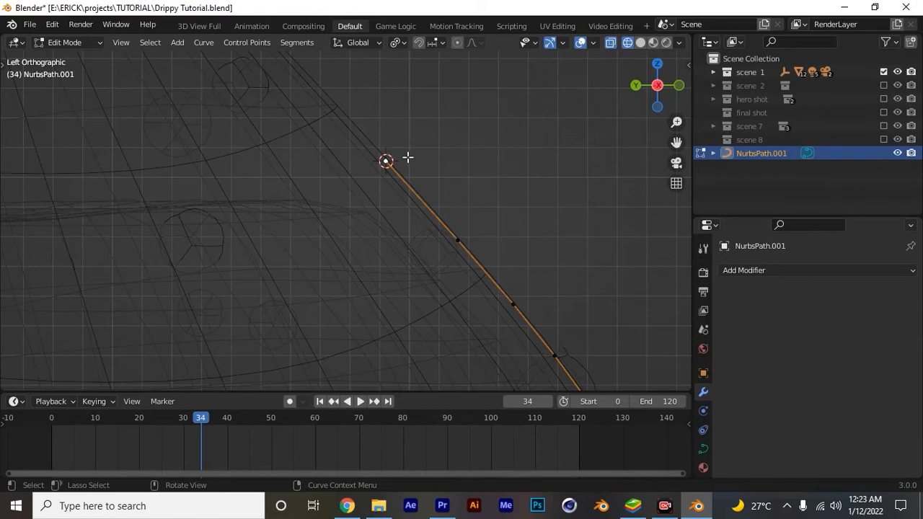
pyautogui.moveTo(65, 52)
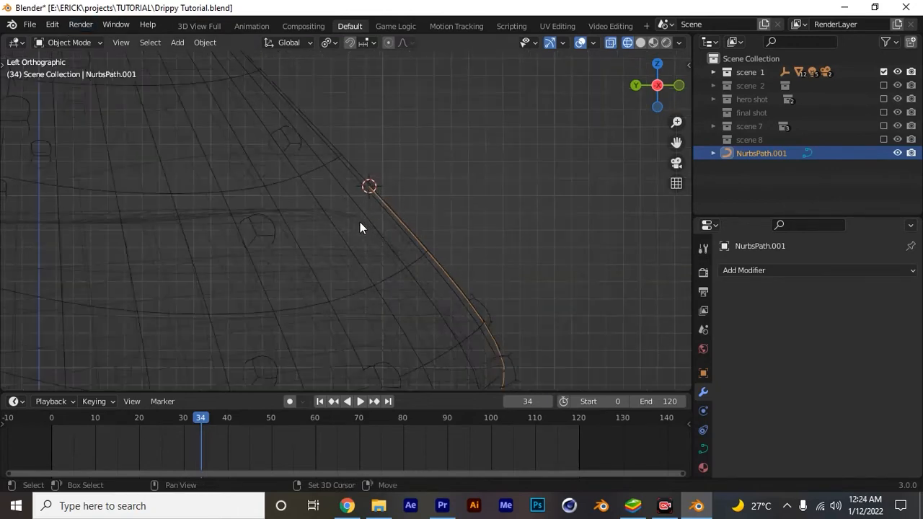
# Add a UV Sphere mesh from the Add menu.
pyautogui.click(178, 42)
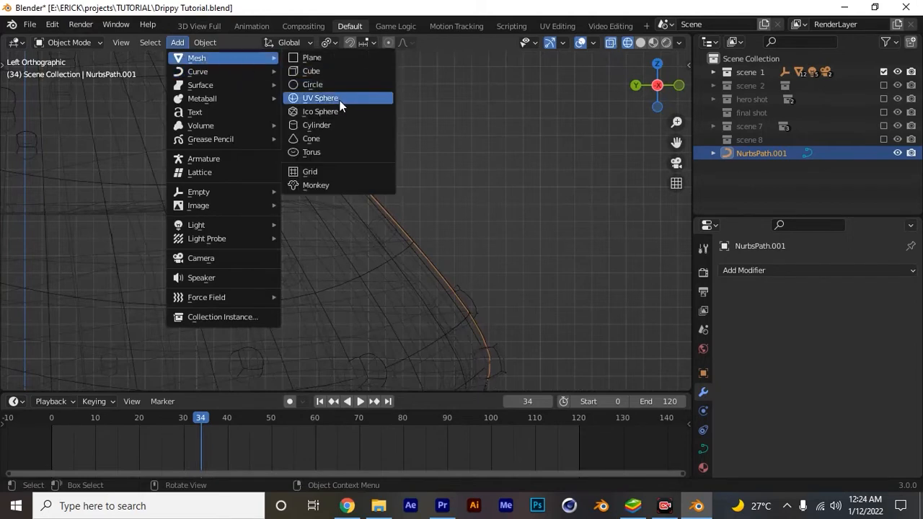
pyautogui.moveTo(312, 70)
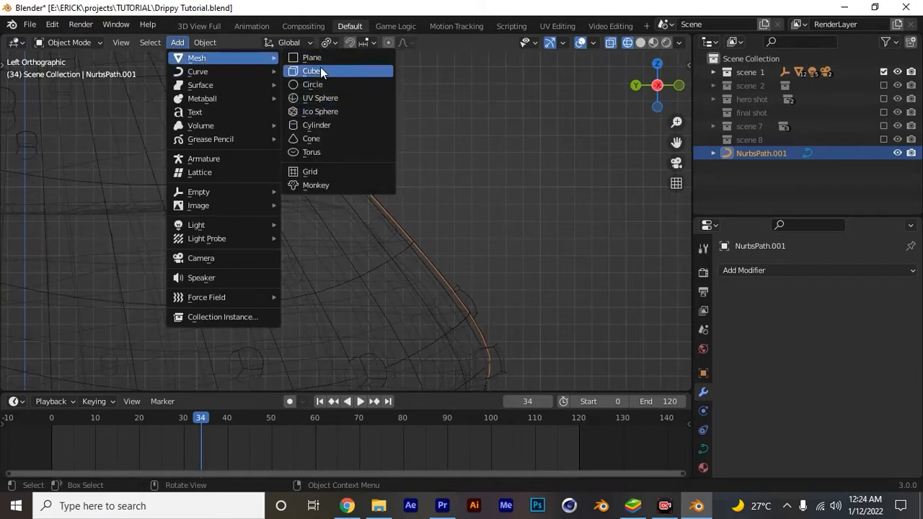
pyautogui.moveTo(322, 97)
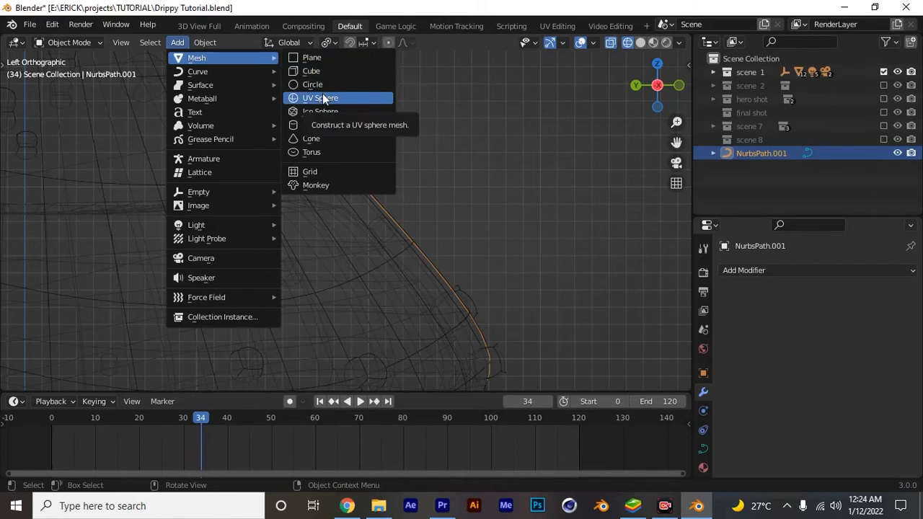
pyautogui.moveTo(323, 99)
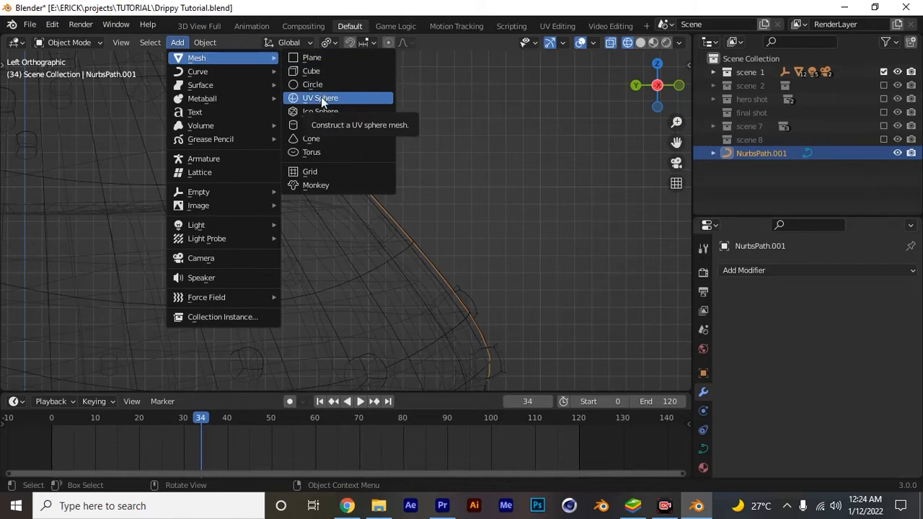
pyautogui.click(321, 97)
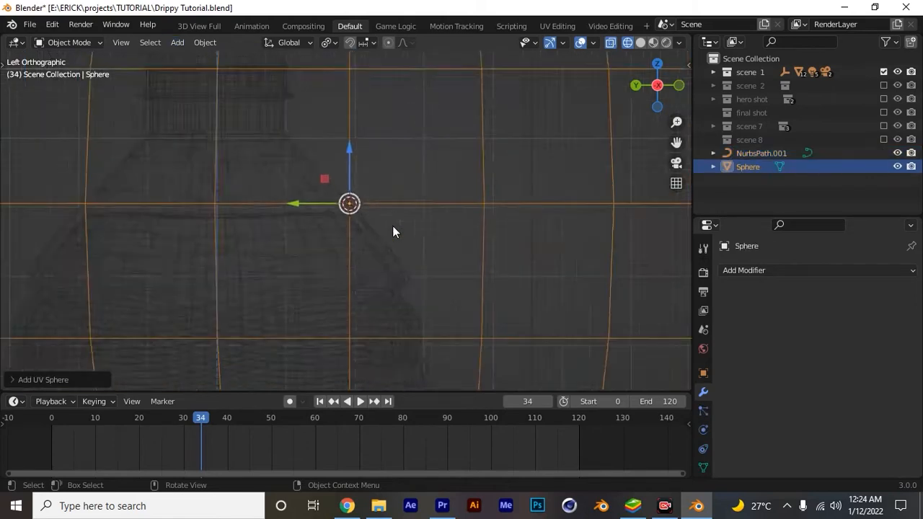
# In the Add UV Sphere panel, set Segments 8, Rings 8 and Radius 0.010.
pyautogui.click(43, 379)
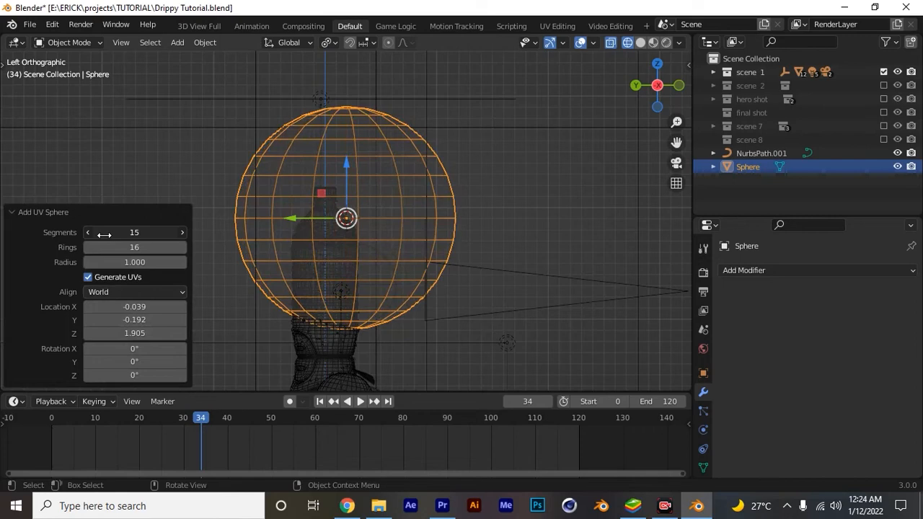
pyautogui.click(88, 232)
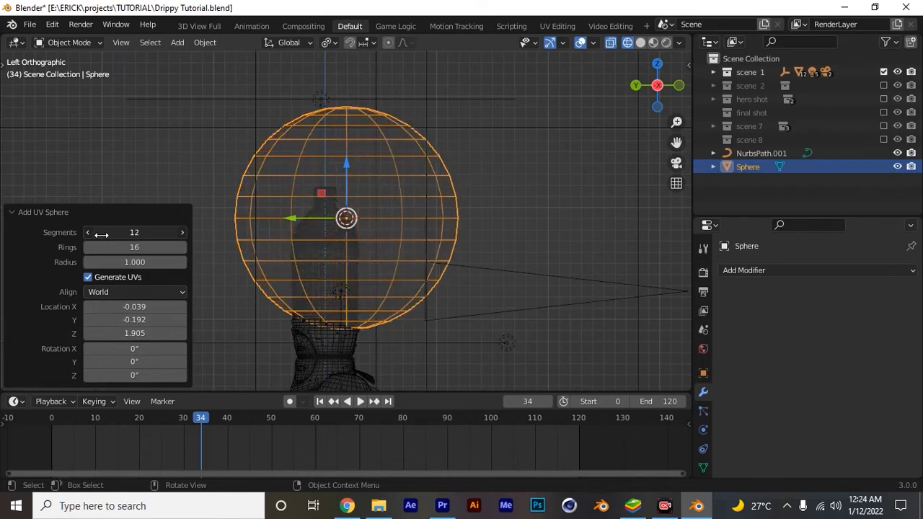
pyautogui.moveTo(115, 231); pyautogui.dragTo(134, 232)
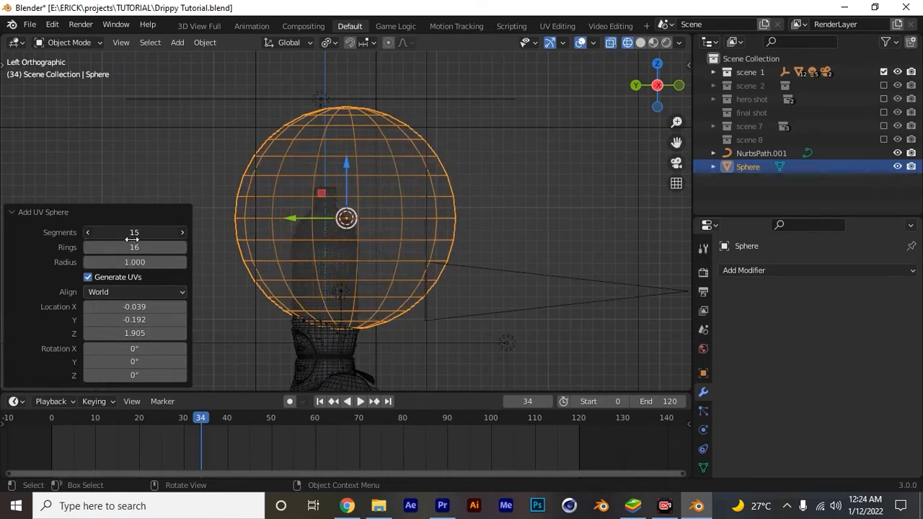
pyautogui.click(87, 232)
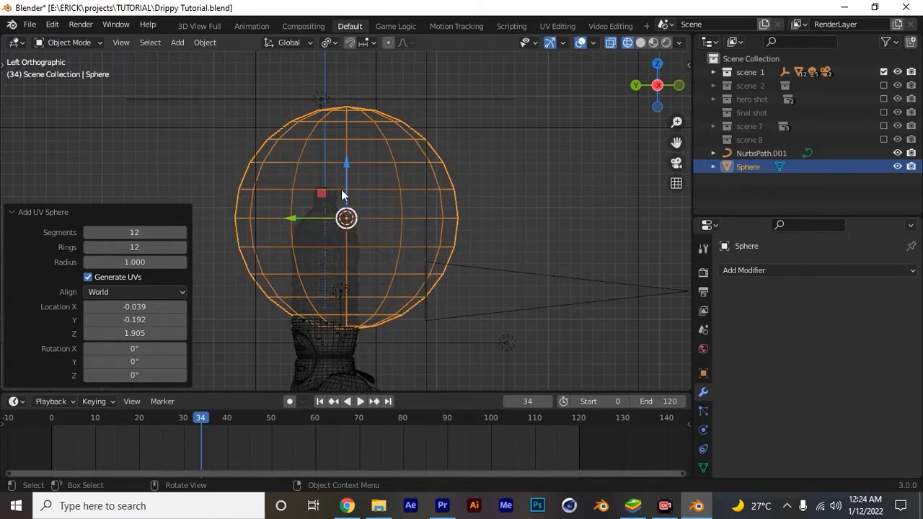
pyautogui.moveTo(20, 220)
pyautogui.write('8')
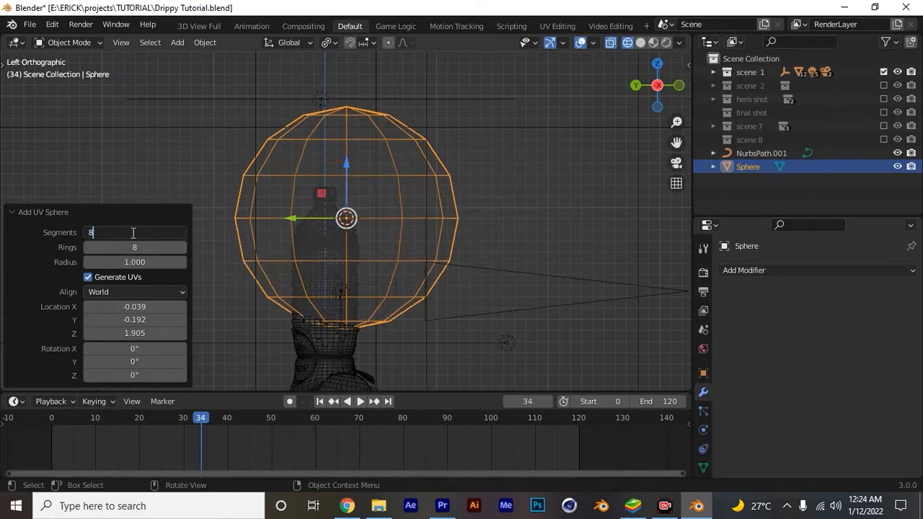
pyautogui.press('Return')
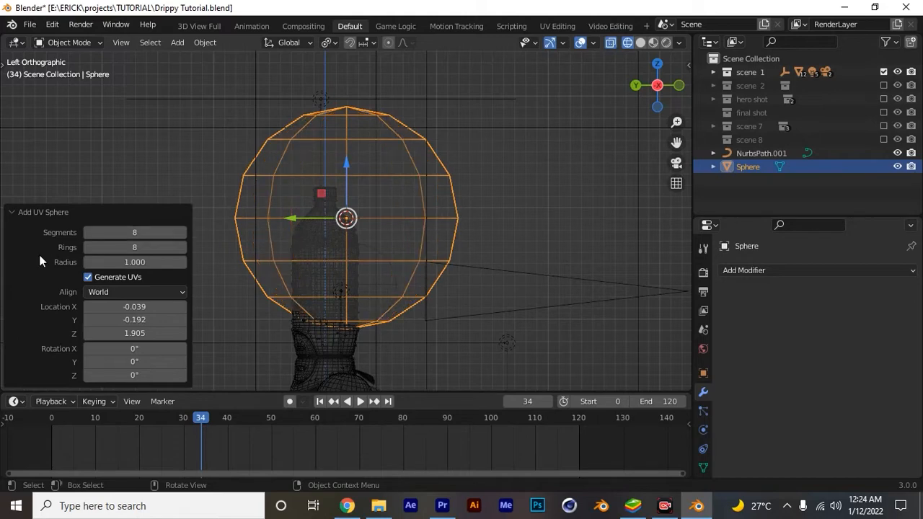
pyautogui.moveTo(60, 229)
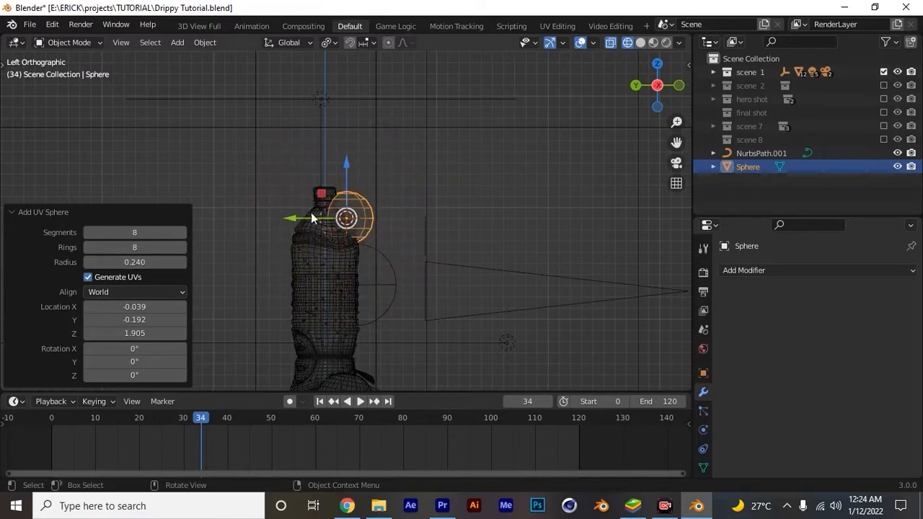
pyautogui.scroll(3)
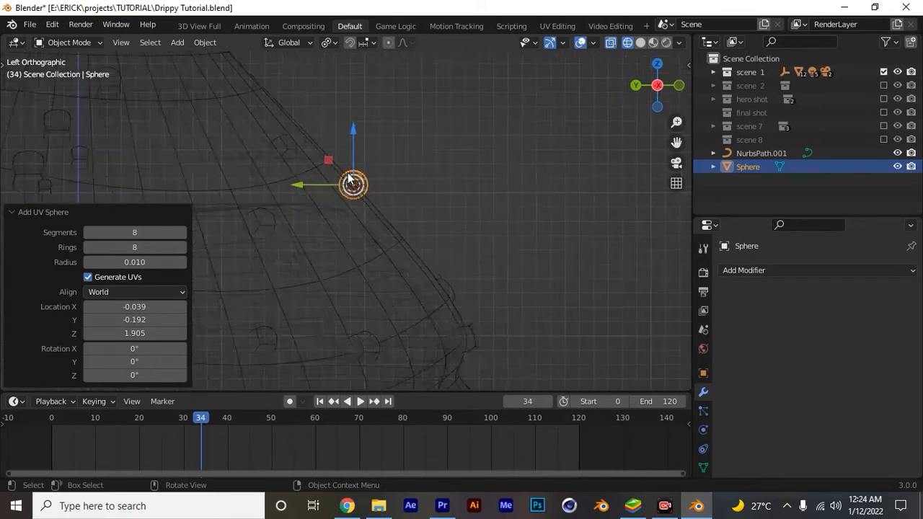
pyautogui.scroll(3)
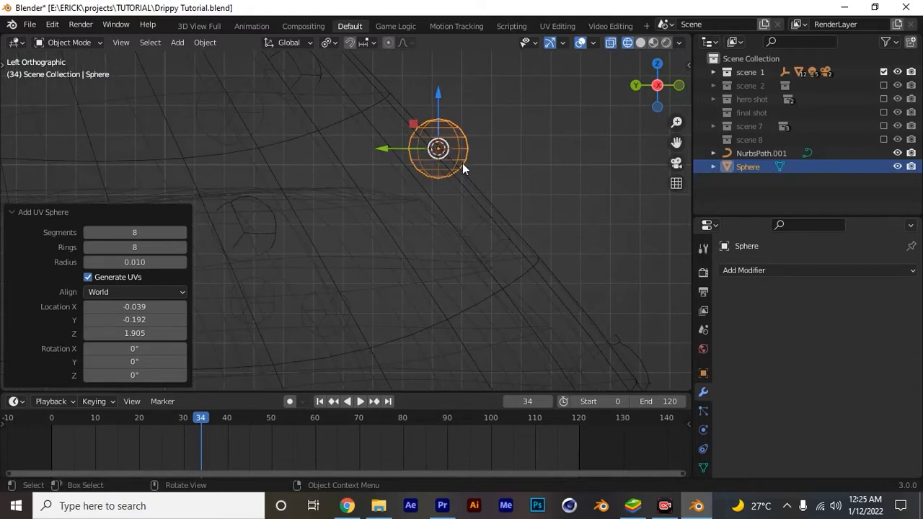
pyautogui.moveTo(308, 286)
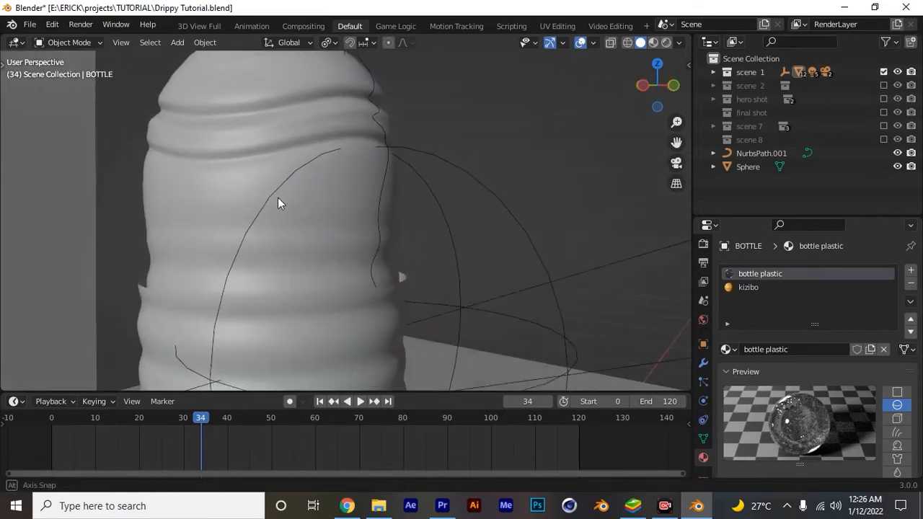
# Parent the droplet sphere to the path curve using Ctrl+P Follow Path.
pyautogui.moveTo(280, 203); pyautogui.dragTo(279, 305)
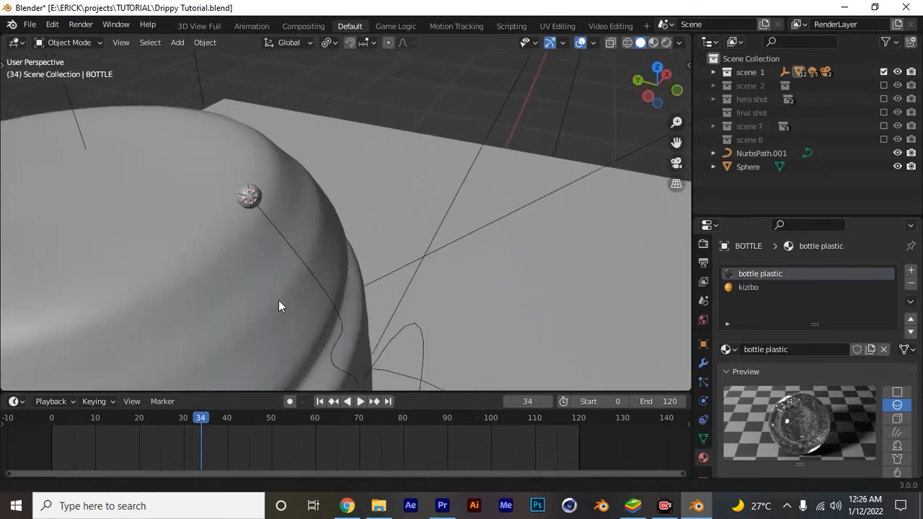
pyautogui.moveTo(282, 303); pyautogui.dragTo(288, 180)
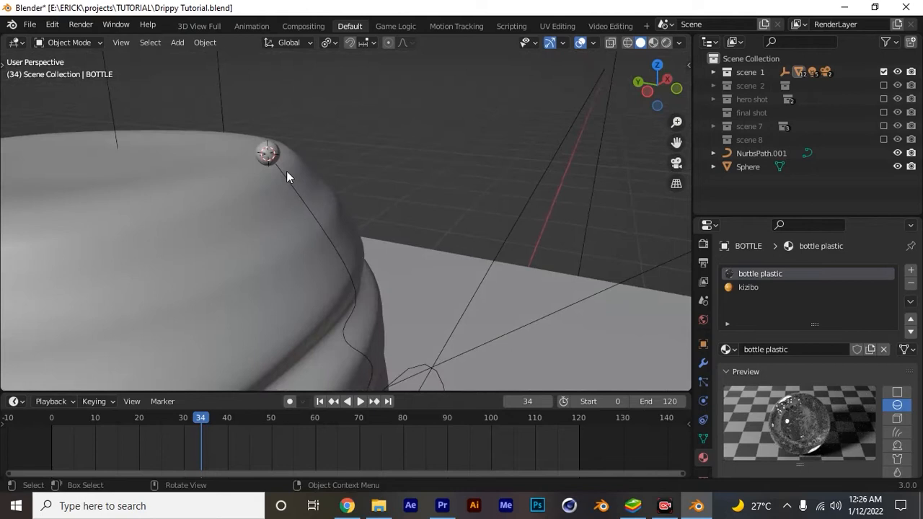
pyautogui.click(267, 152)
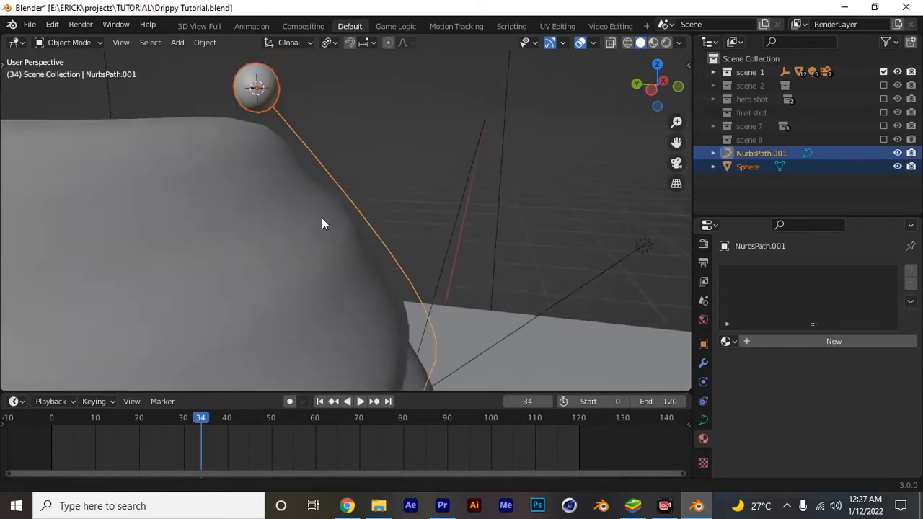
pyautogui.press('ctrl+p')
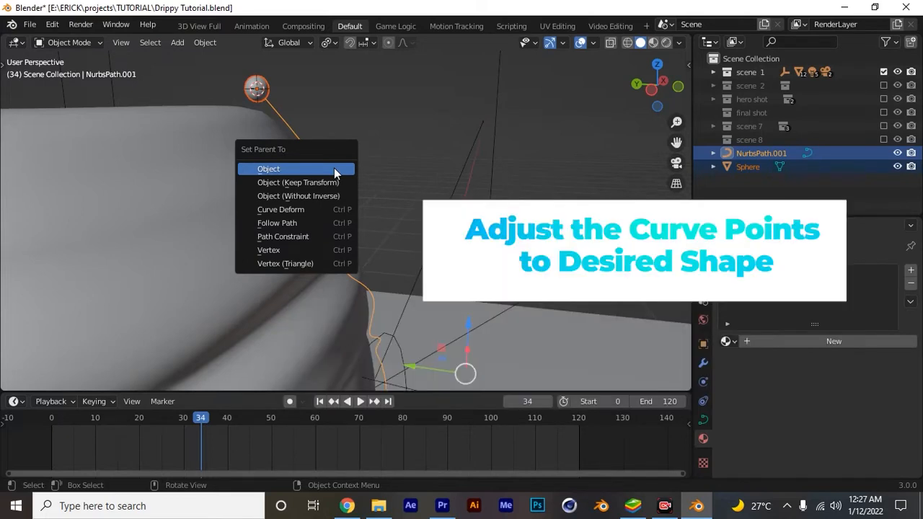
pyautogui.moveTo(287, 223)
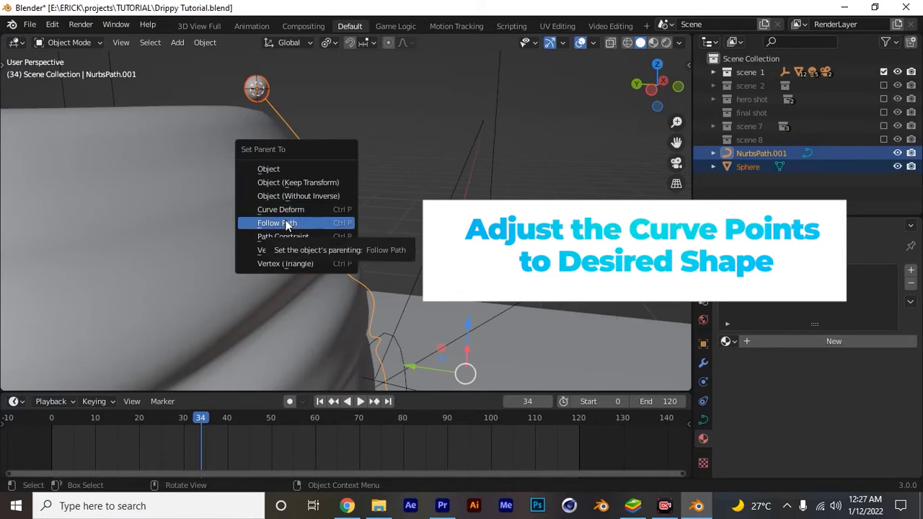
pyautogui.click(276, 222)
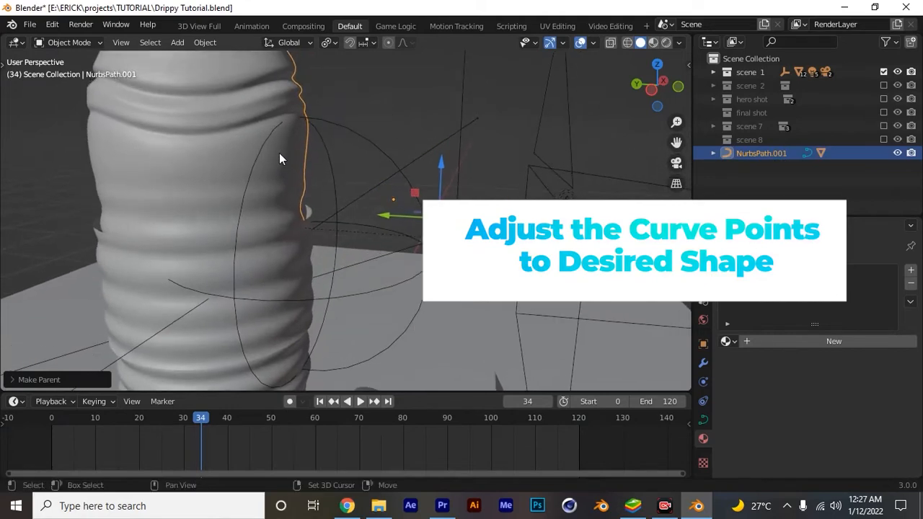
pyautogui.moveTo(282, 160)
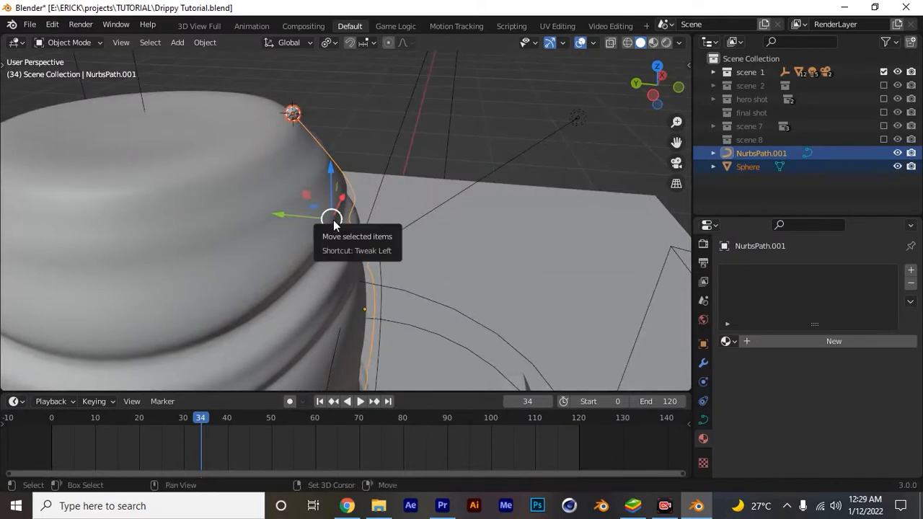
pyautogui.moveTo(341, 178)
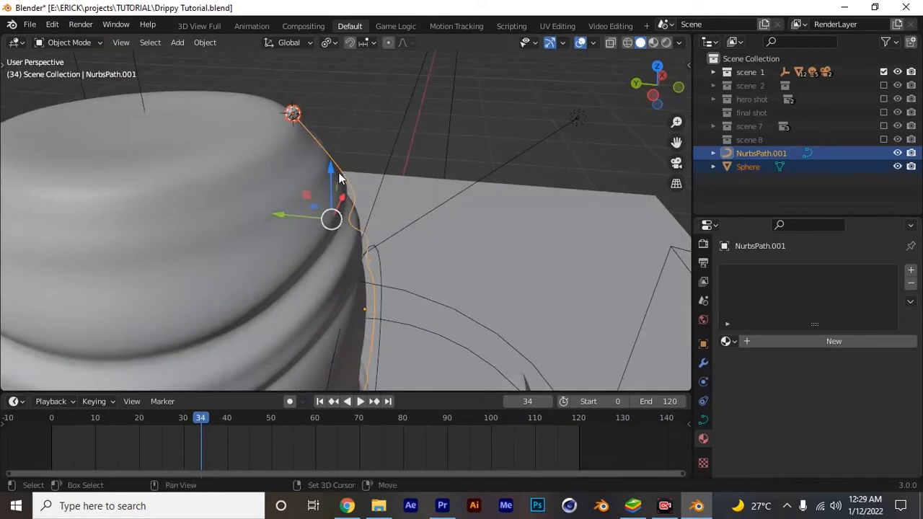
# Set the curve's origin to the 3D cursor and re-parent the sphere with Follow Path.
pyautogui.rightClick(338, 176)
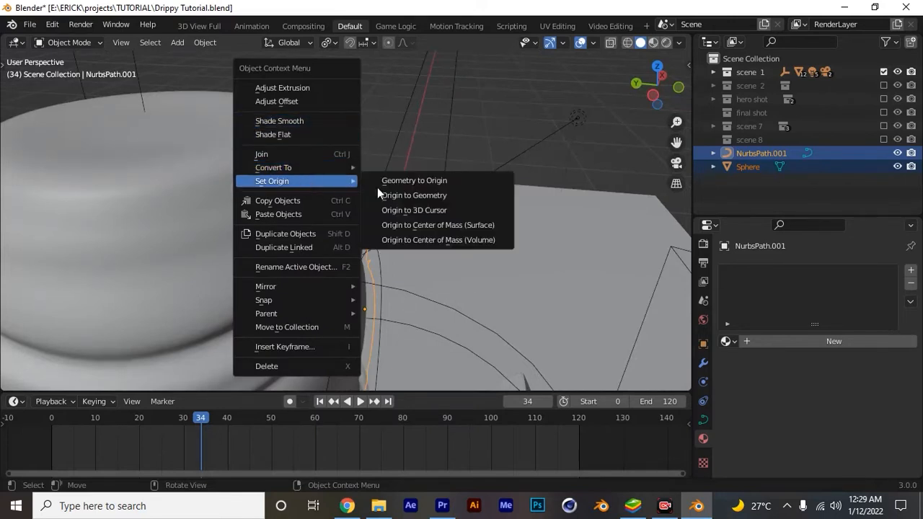
pyautogui.moveTo(414, 210)
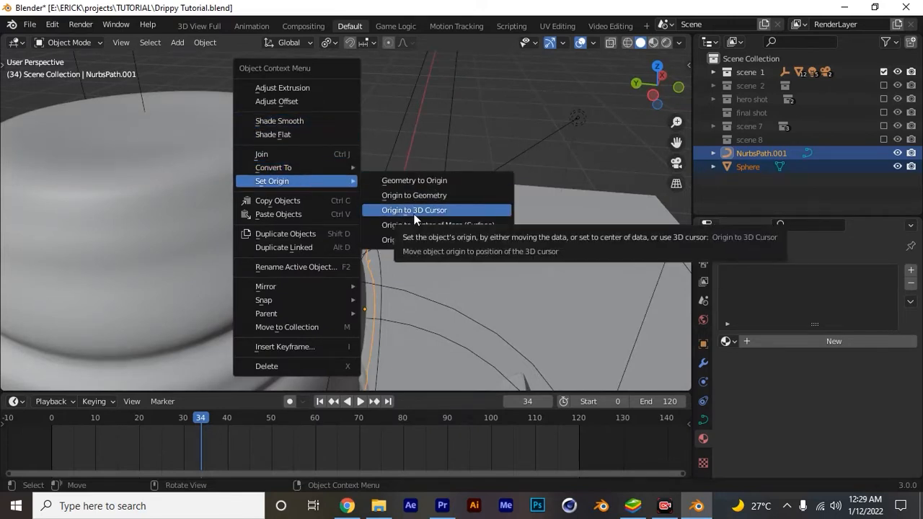
pyautogui.click(414, 209)
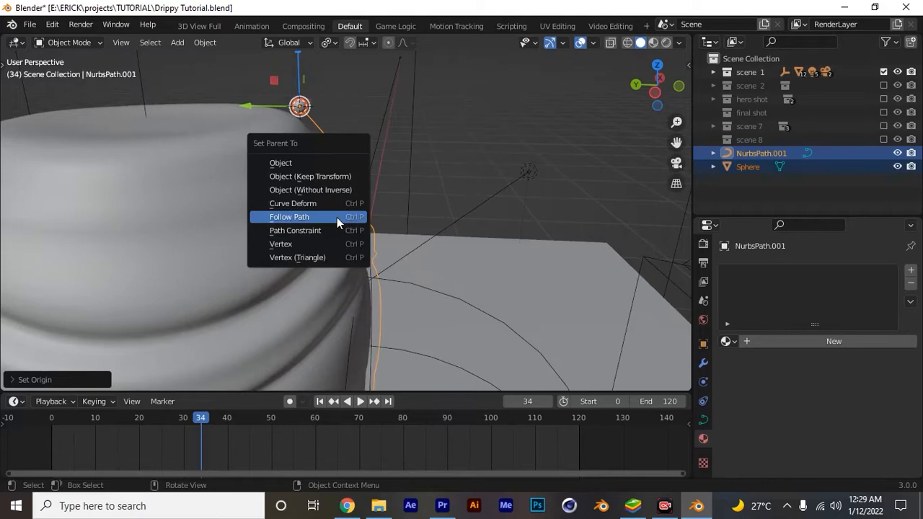
pyautogui.click(289, 216)
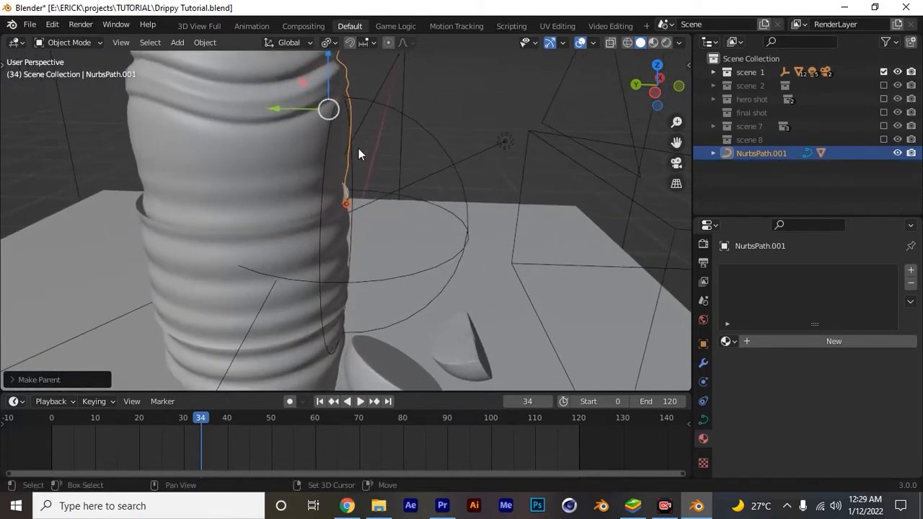
# Scrub to a later frame and orbit toward the bottle to watch the droplet move.
pyautogui.moveTo(360, 154); pyautogui.dragTo(223, 378)
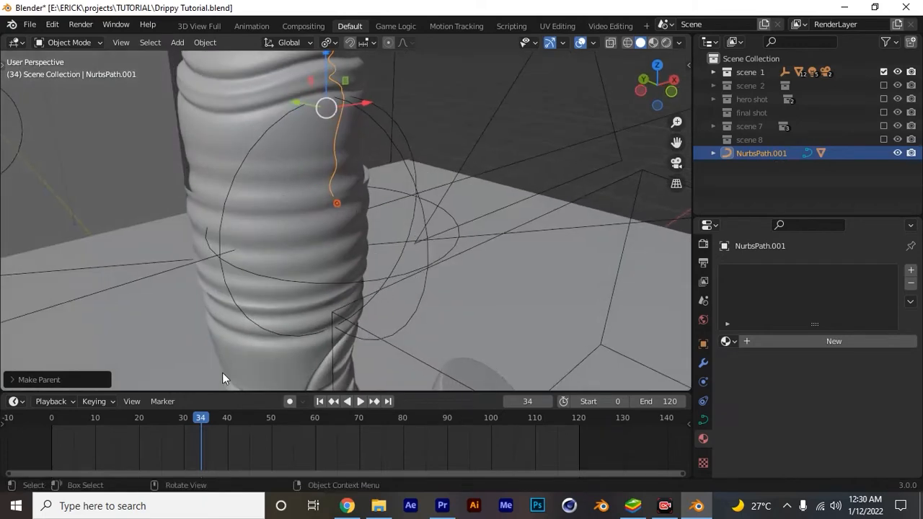
pyautogui.click(161, 416)
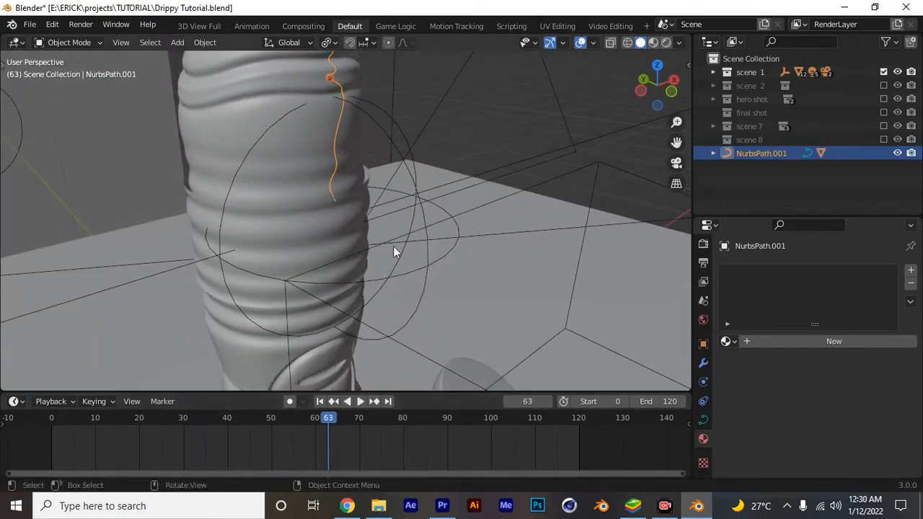
pyautogui.moveTo(394, 252); pyautogui.dragTo(243, 267)
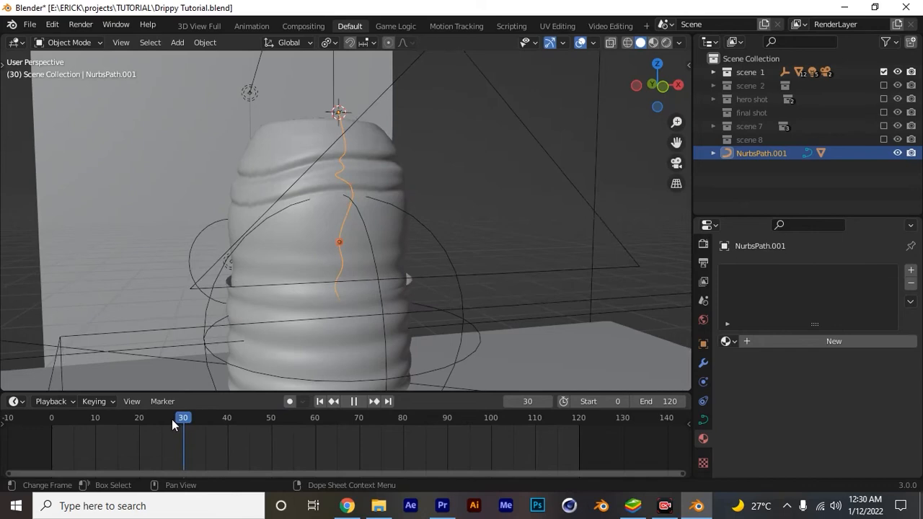
# Deselect all, orbit the bottle, preview at frame 26, and select the path curve's mode list.
pyautogui.click(90, 418)
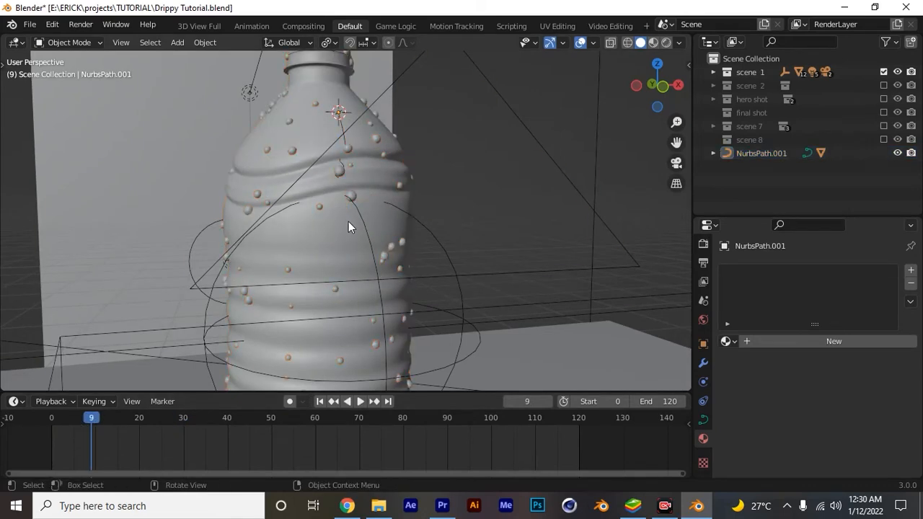
pyautogui.moveTo(350, 227); pyautogui.dragTo(472, 223)
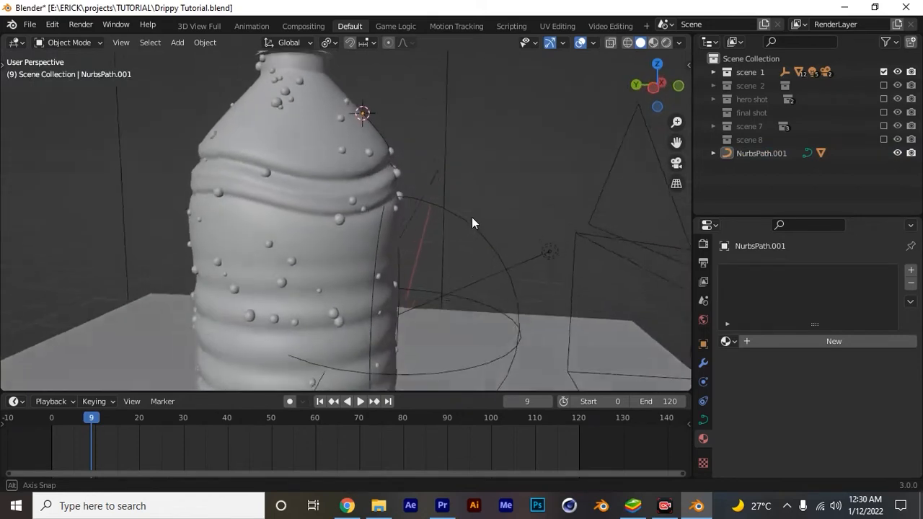
pyautogui.moveTo(474, 223); pyautogui.dragTo(420, 223)
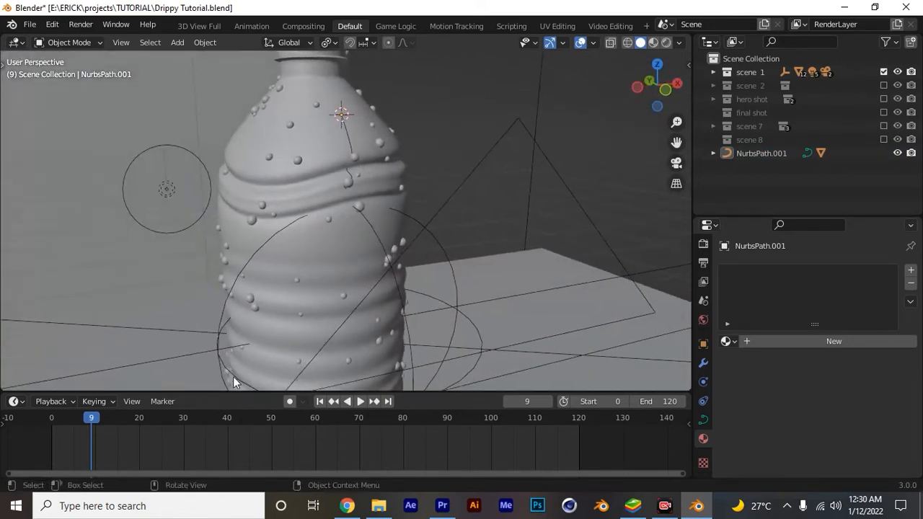
pyautogui.click(359, 401)
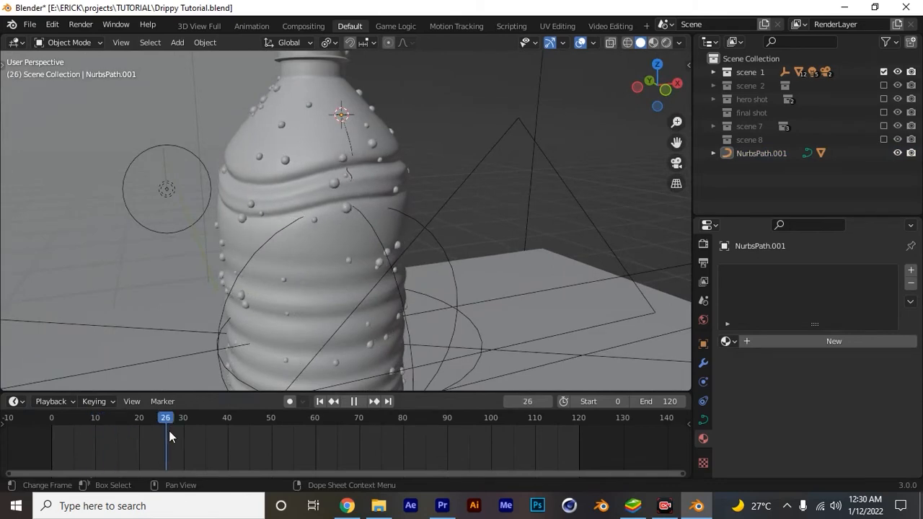
pyautogui.click(358, 417)
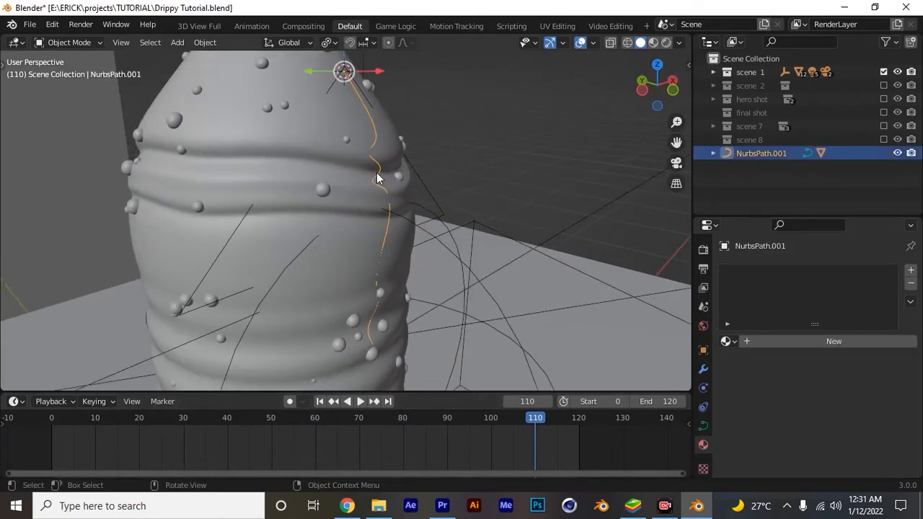
pyautogui.click(69, 42)
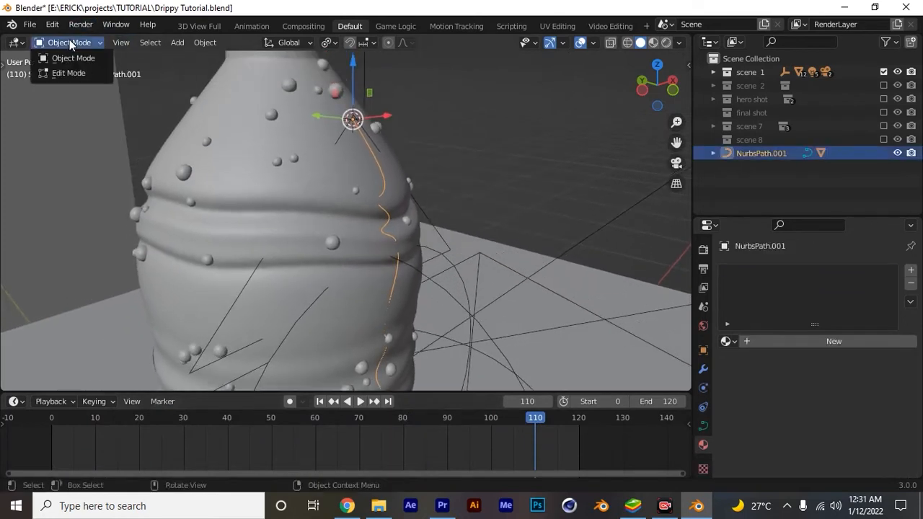
# Run Switch Direction on NurbsPath.001 in Edit Mode, then check the drop at frame 25.
pyautogui.click(68, 73)
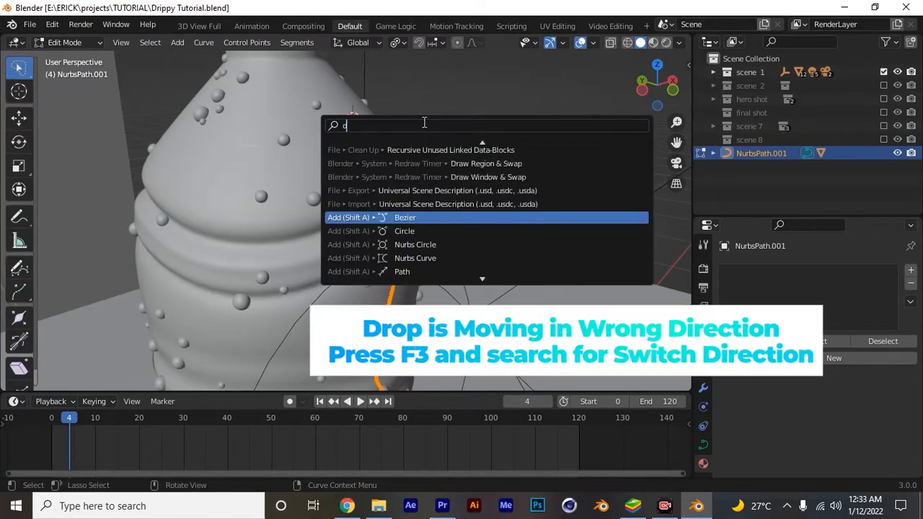
pyautogui.write('dir')
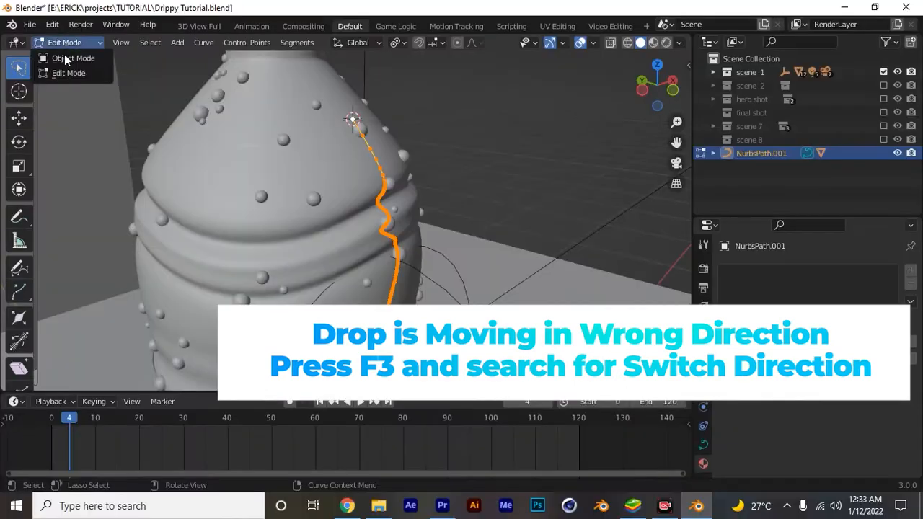
pyautogui.click(73, 58)
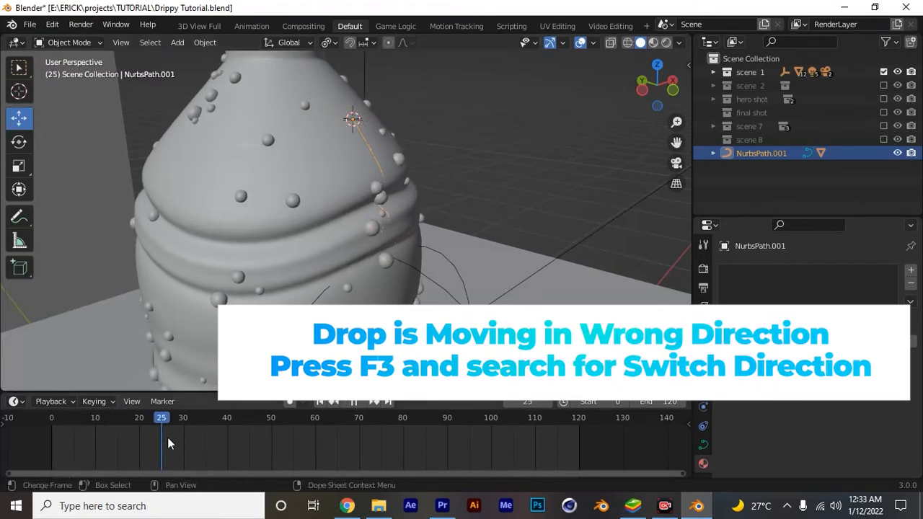
pyautogui.click(353, 402)
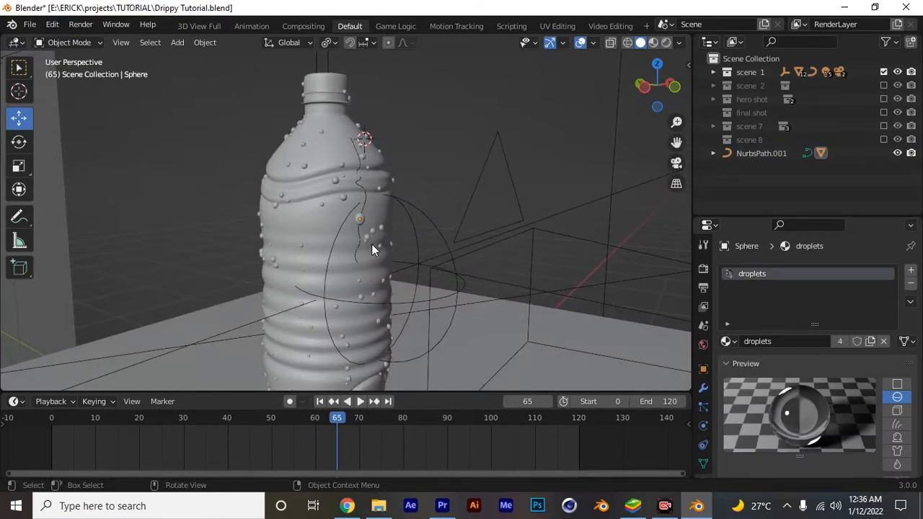
pyautogui.moveTo(367, 248)
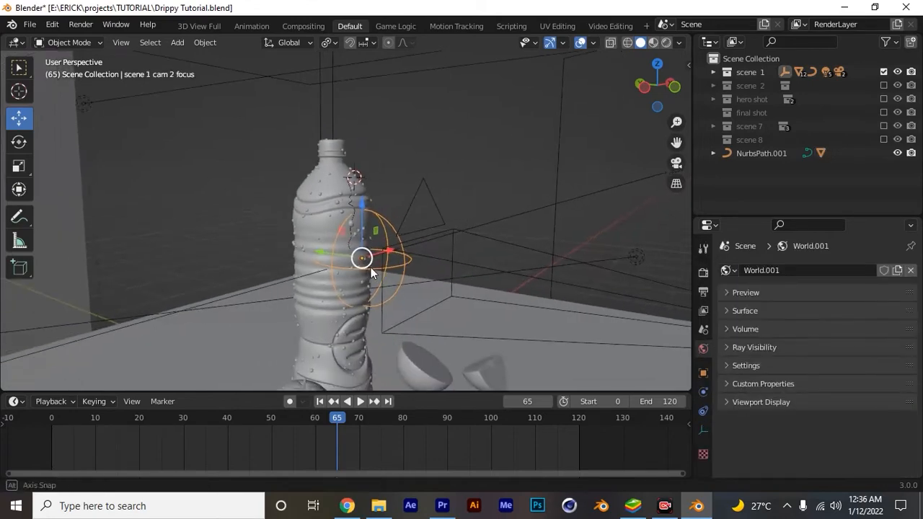
# In front view, move the cam 2 focus empty up the bottle and zoom out.
pyautogui.moveTo(371, 273); pyautogui.dragTo(407, 303)
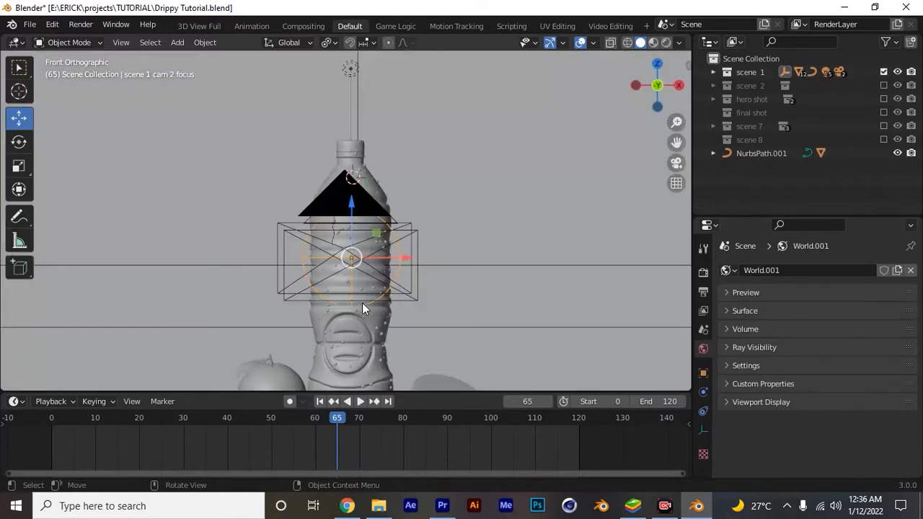
pyautogui.press('g')
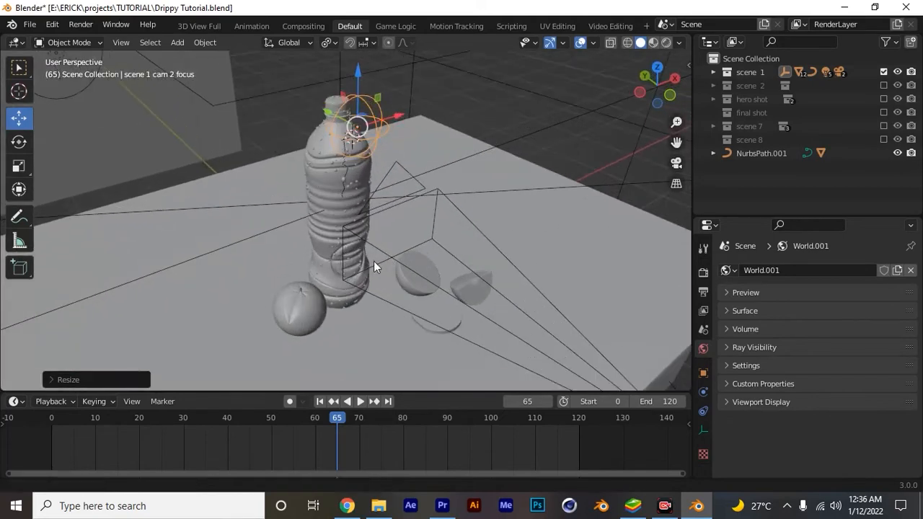
pyautogui.moveTo(374, 267); pyautogui.dragTo(583, 295)
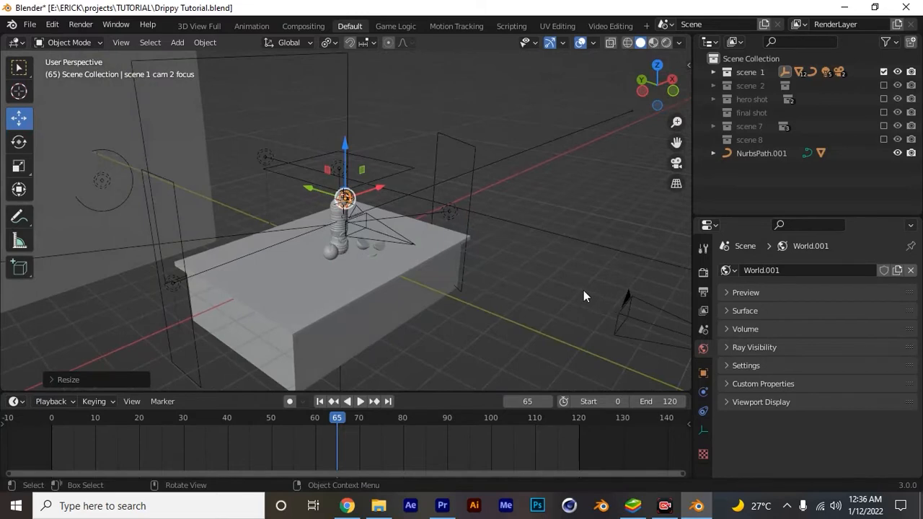
pyautogui.moveTo(382, 238)
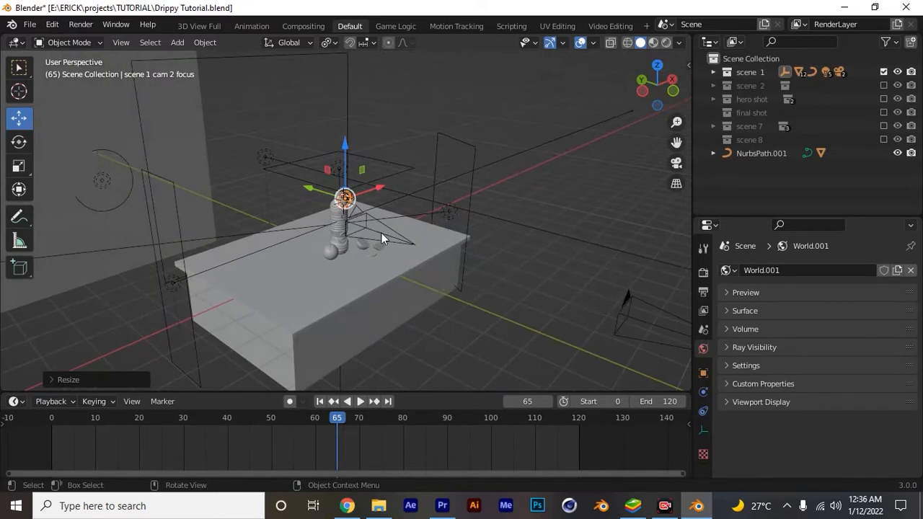
pyautogui.click(415, 243)
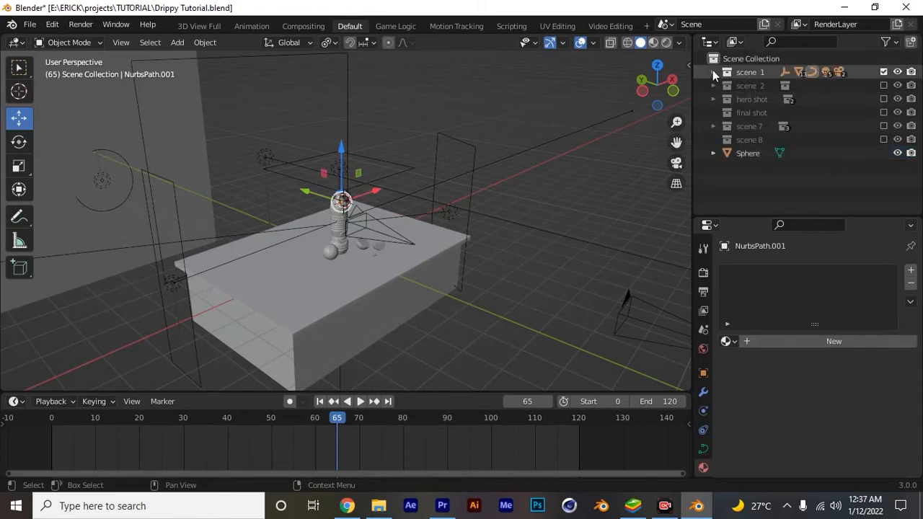
# Select cam 2 in the scene 1 Outliner and pull it back from the bottle at frame 72.
pyautogui.click(748, 153)
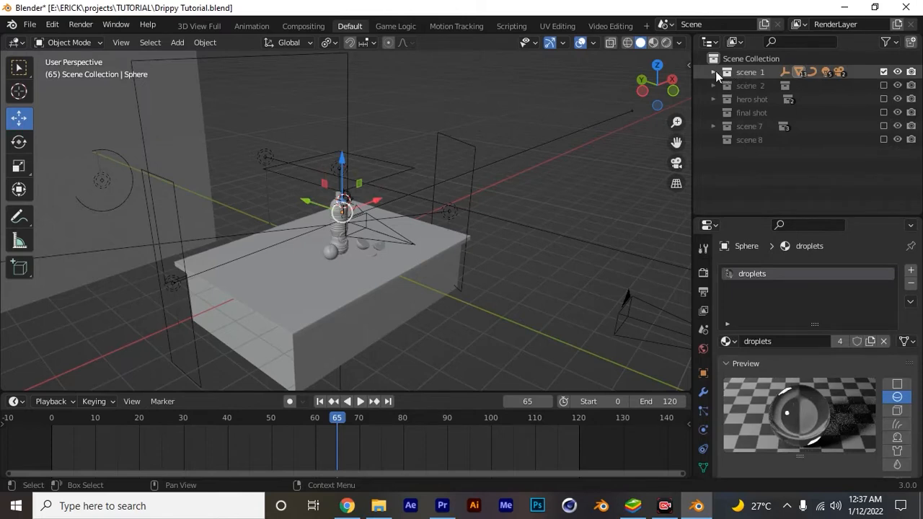
pyautogui.click(713, 72)
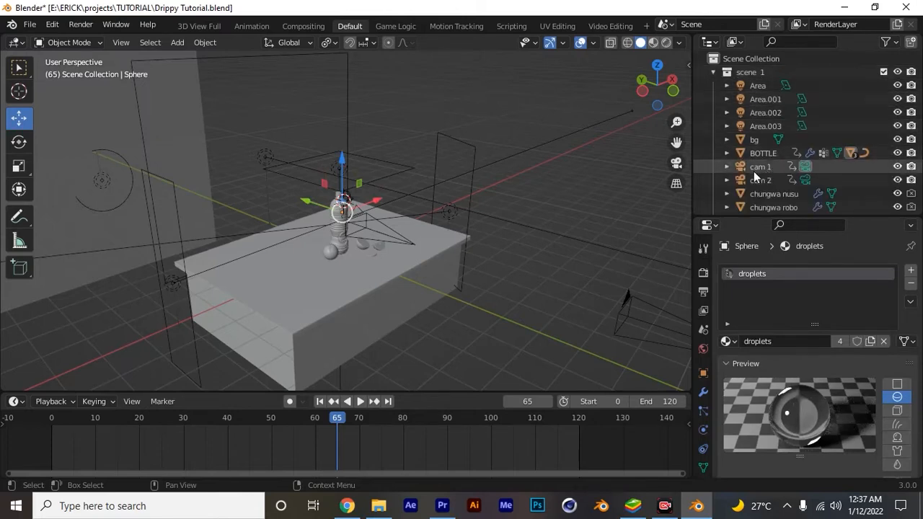
pyautogui.click(760, 180)
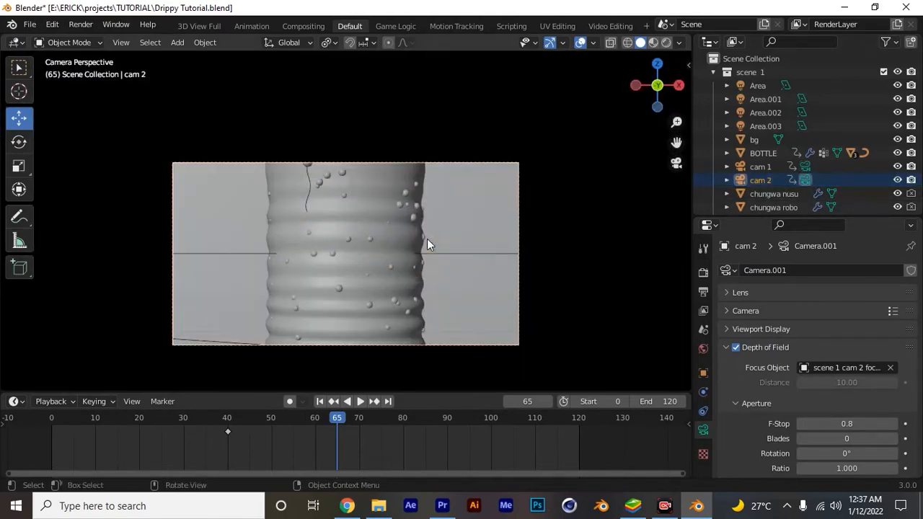
pyautogui.click(494, 416)
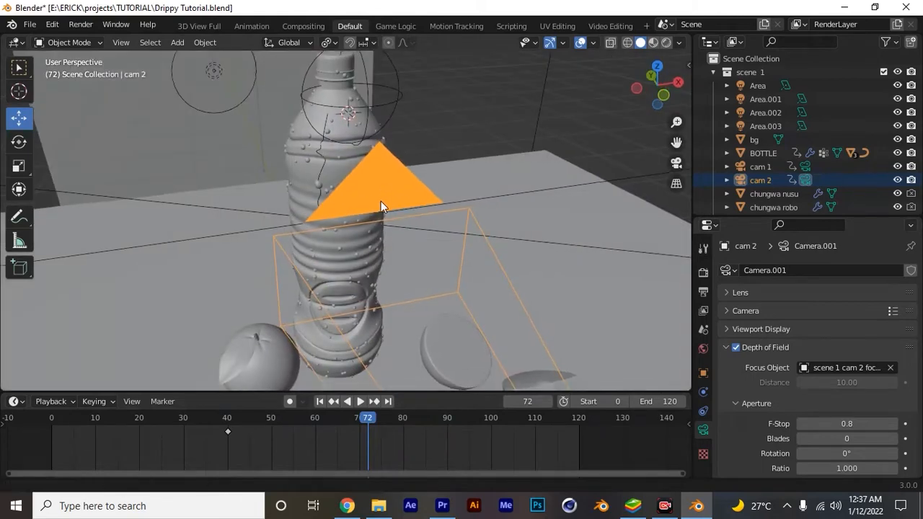
pyautogui.moveTo(382, 206); pyautogui.dragTo(454, 274)
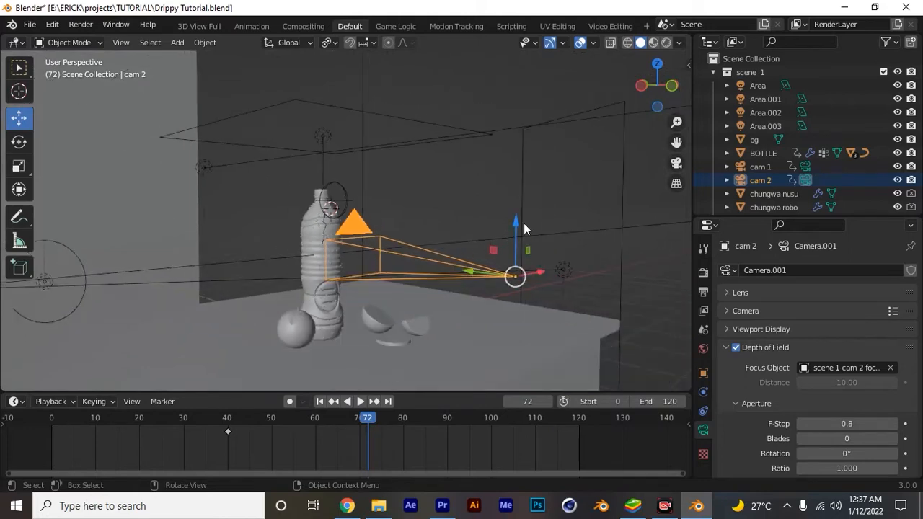
pyautogui.moveTo(515, 275); pyautogui.dragTo(515, 241)
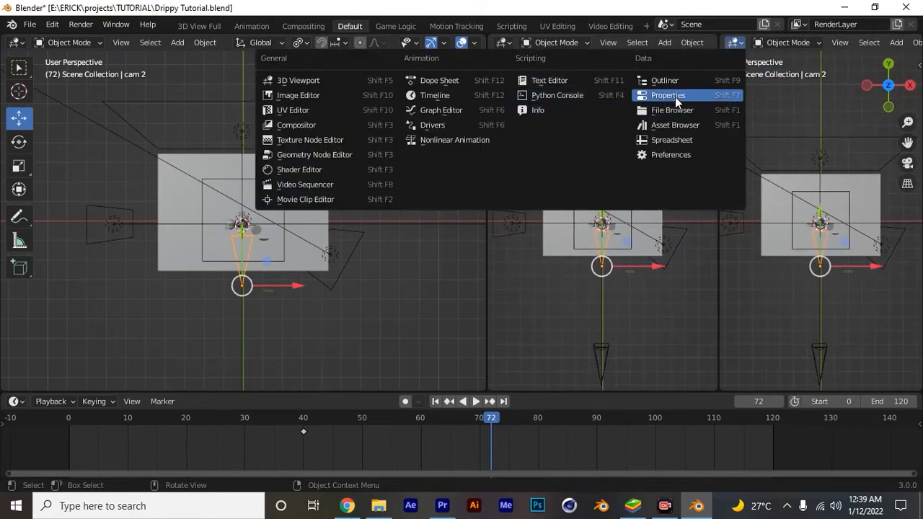
# Show object properties in the new area and select the cam 2 focus empty.
pyautogui.click(668, 95)
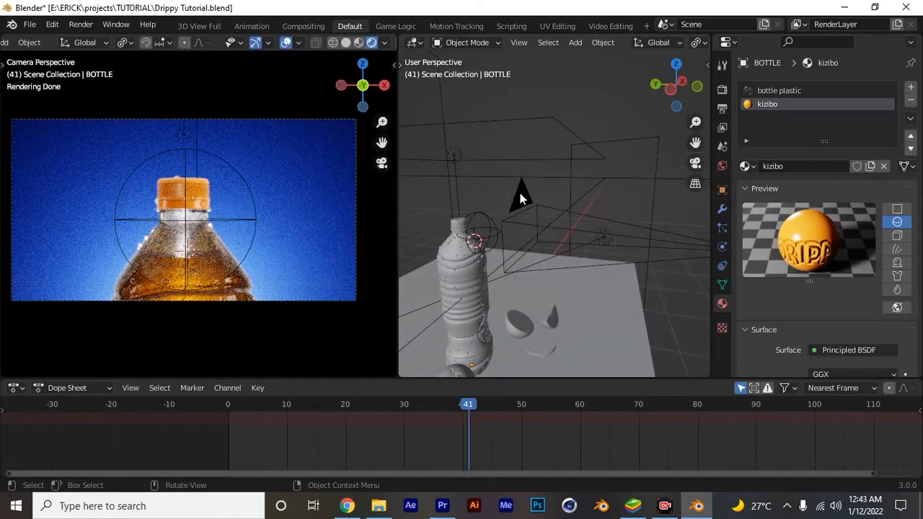
pyautogui.click(537, 209)
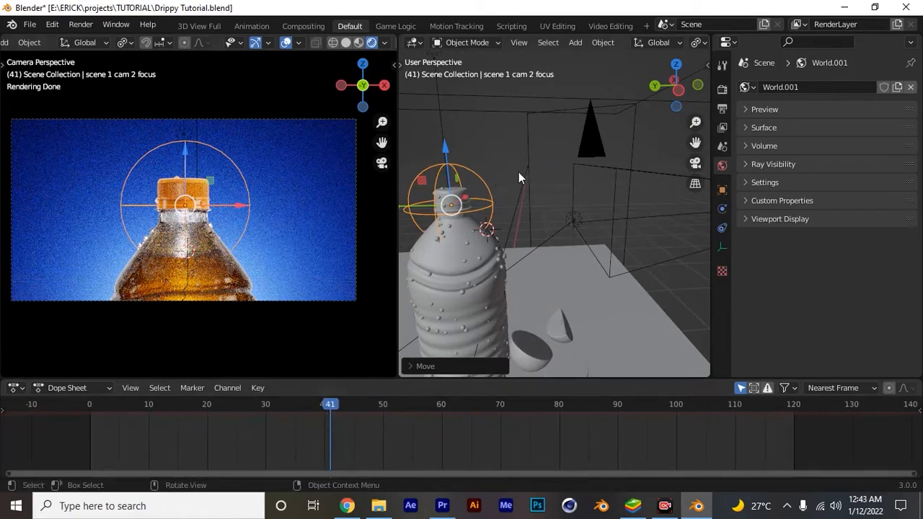
# Add a Track To constraint so cam 2 aims at the focus empty.
pyautogui.click(591, 130)
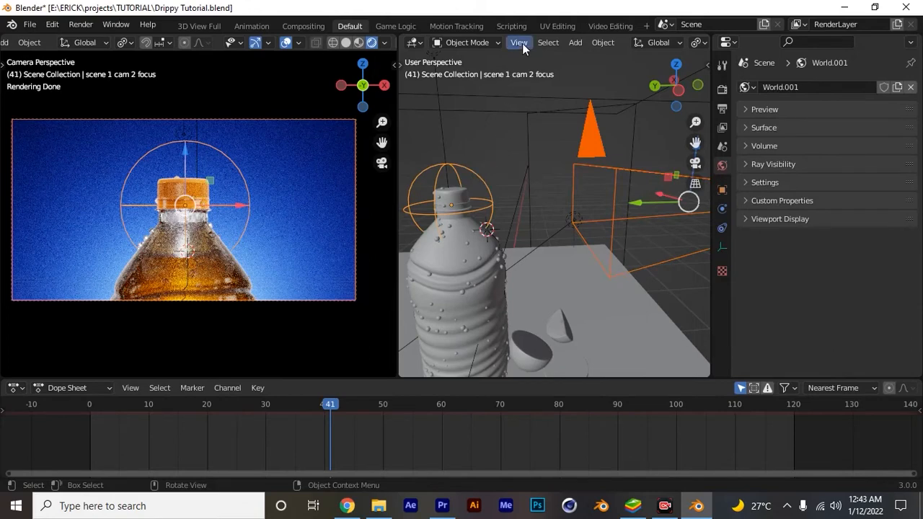
pyautogui.moveTo(603, 42)
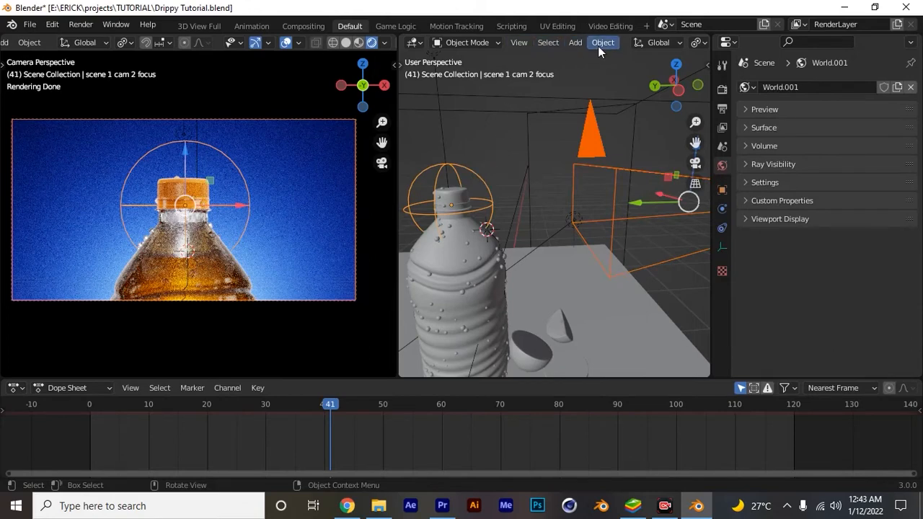
pyautogui.click(602, 42)
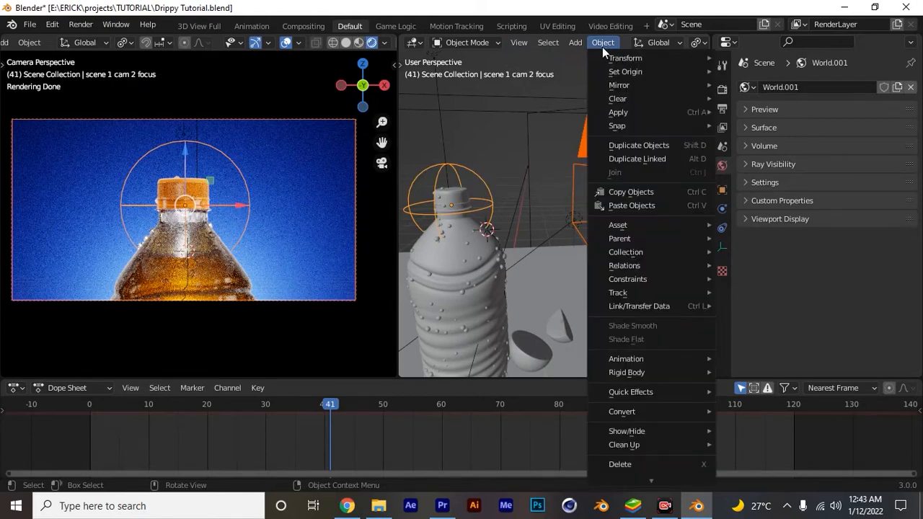
pyautogui.moveTo(625, 252)
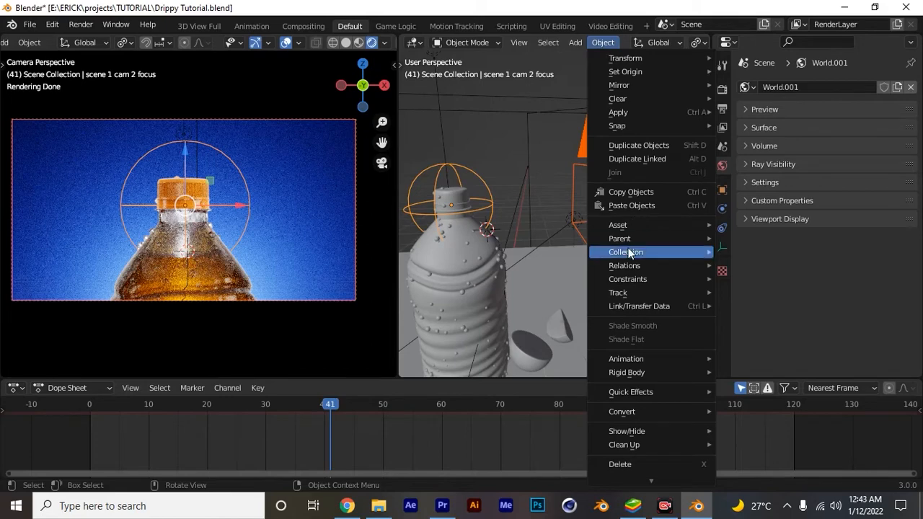
pyautogui.moveTo(618, 292)
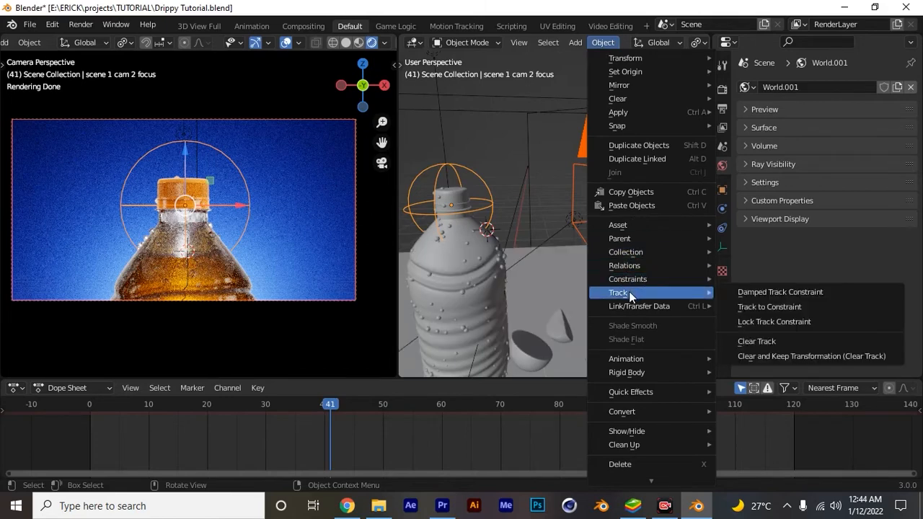
pyautogui.moveTo(772, 306)
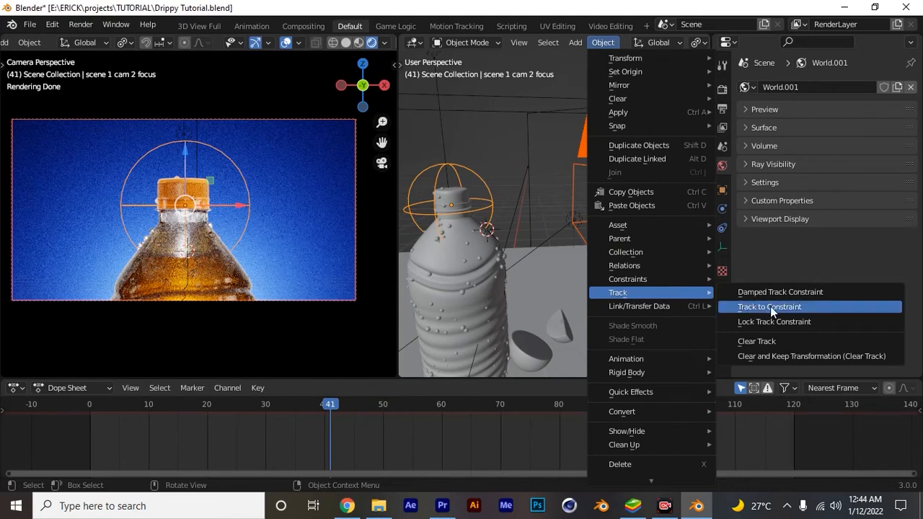
pyautogui.moveTo(769, 307)
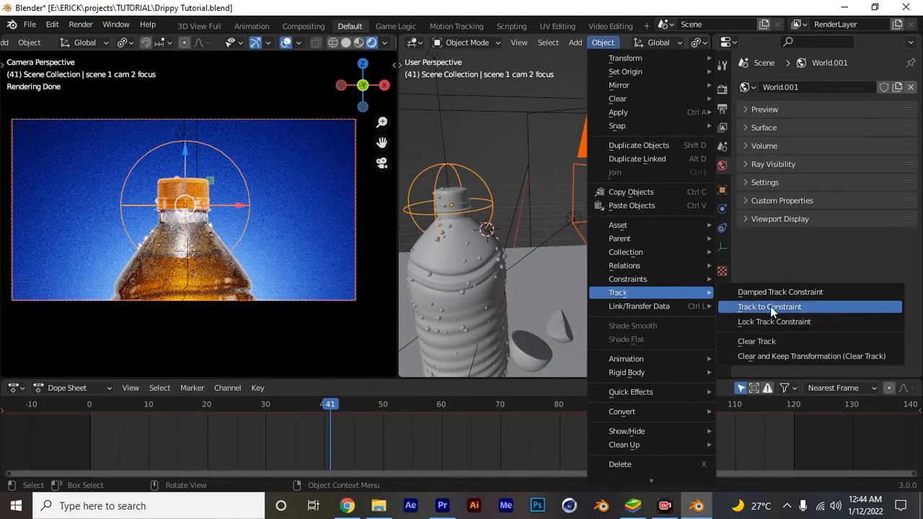
pyautogui.click(769, 306)
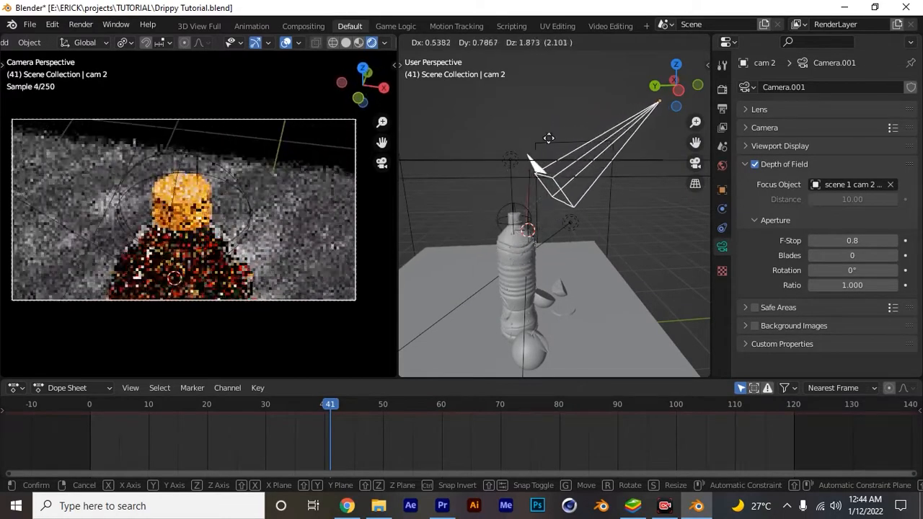
pyautogui.moveTo(553, 303)
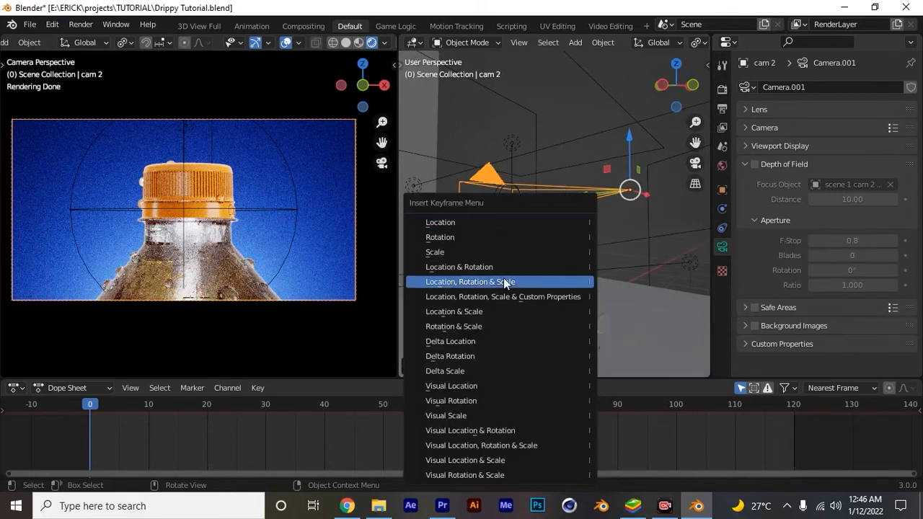
pyautogui.moveTo(476, 222)
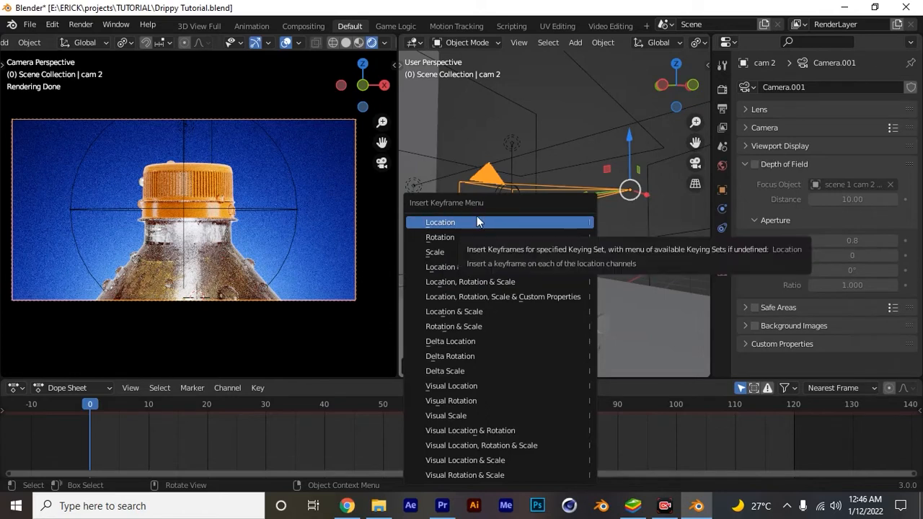
pyautogui.moveTo(460, 226)
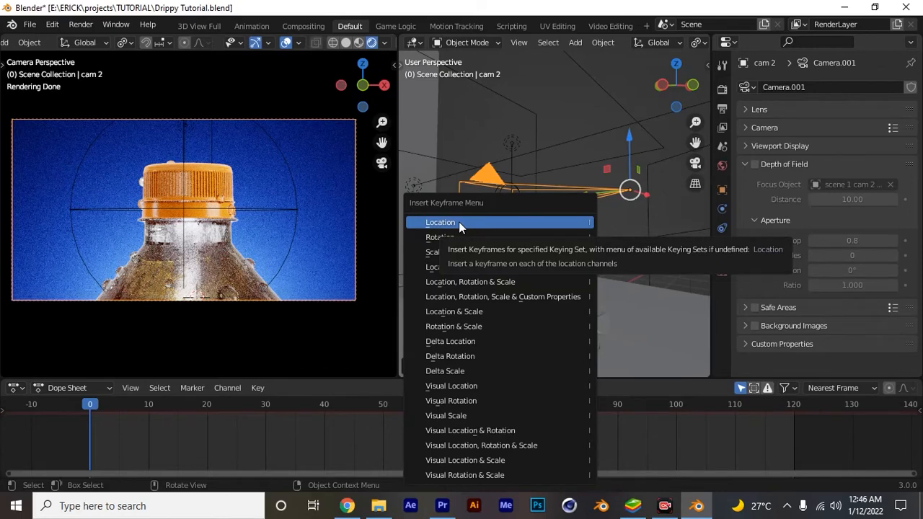
pyautogui.moveTo(453, 236)
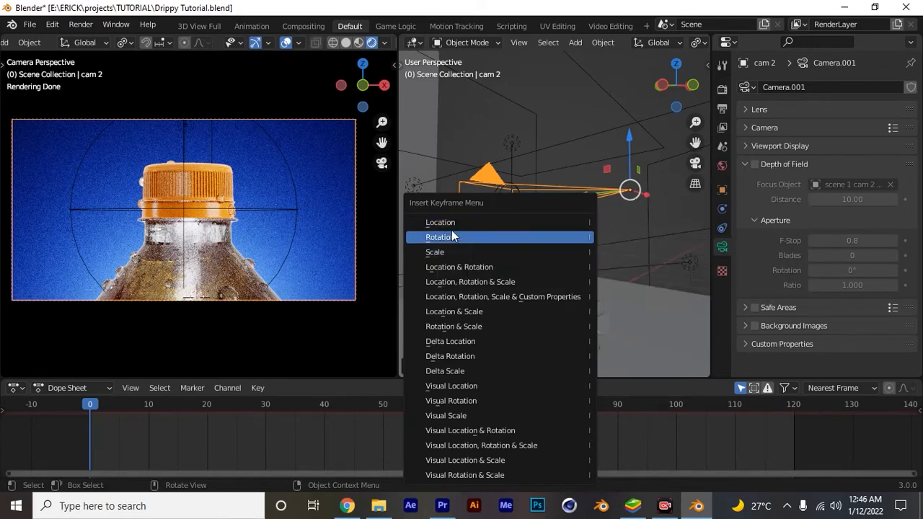
pyautogui.moveTo(441, 222)
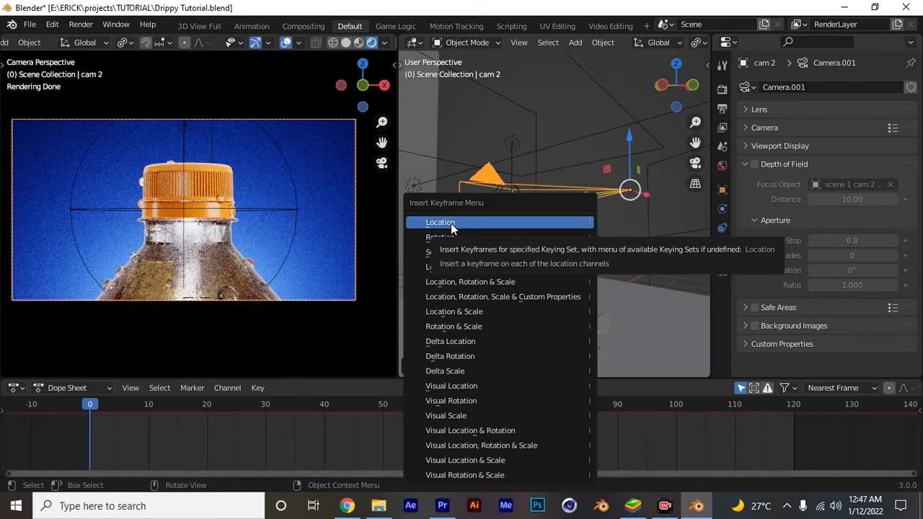
# Insert a Location keyframe for cam 2 at frame 0.
pyautogui.click(440, 222)
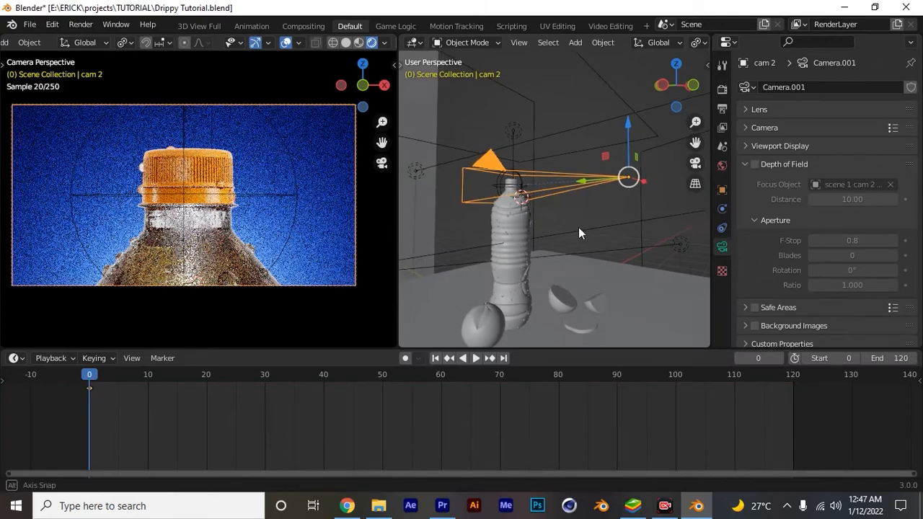
# At frame 30, slide cam 2 sideways to a new spot looking down at the bottle's top.
pyautogui.click(475, 357)
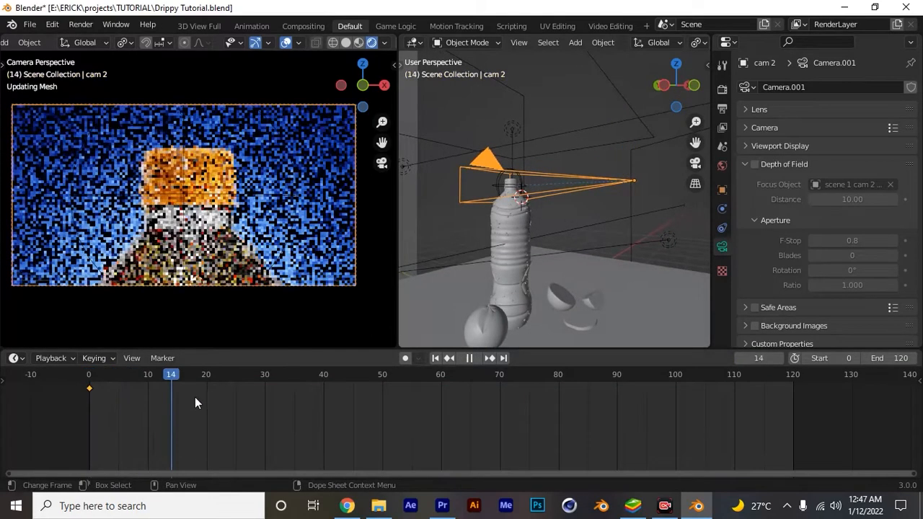
pyautogui.click(265, 374)
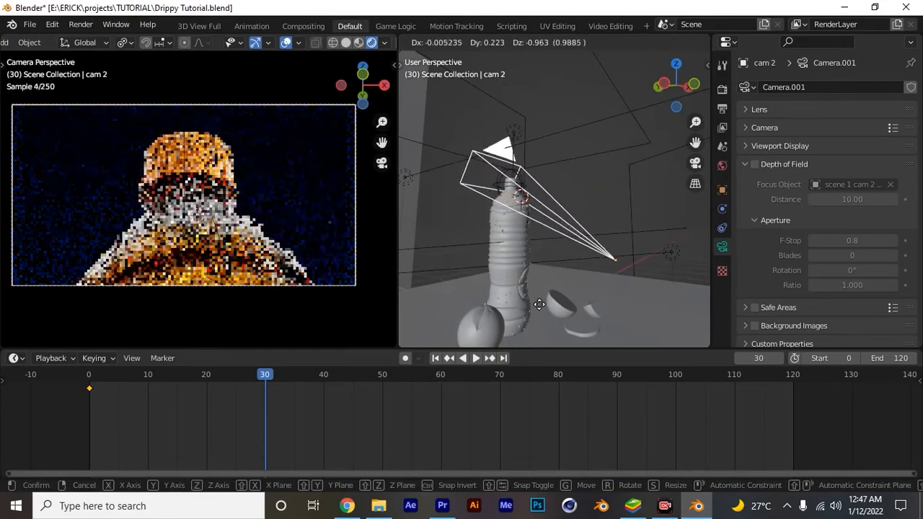
pyautogui.moveTo(539, 347)
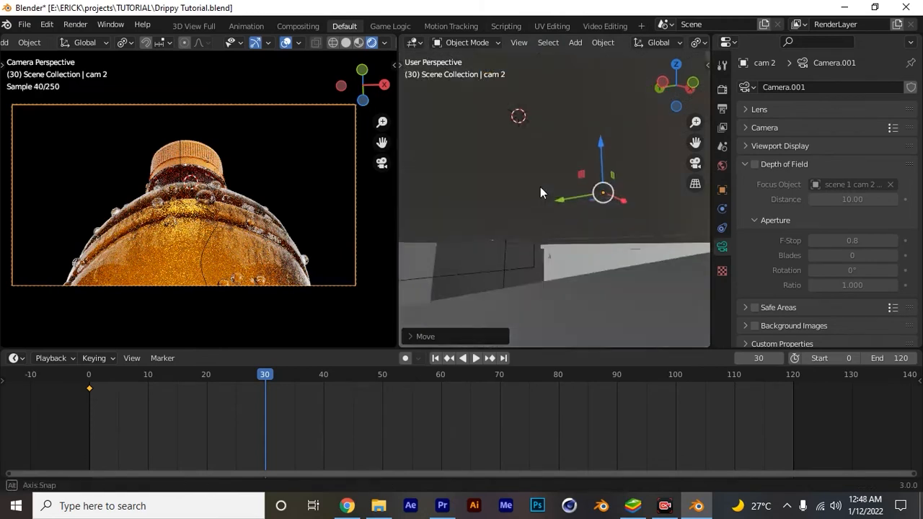
pyautogui.moveTo(541, 191); pyautogui.dragTo(609, 147)
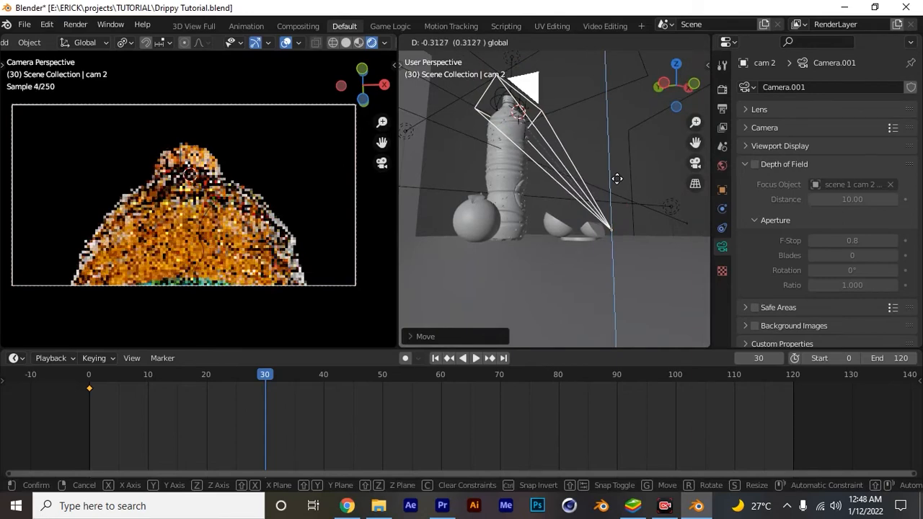
pyautogui.moveTo(617, 178)
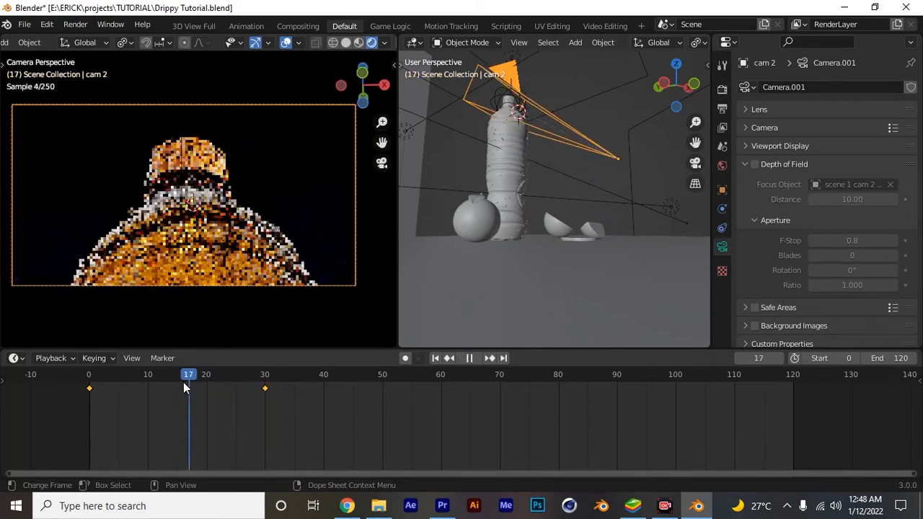
# Switch the viewport to Solid shading and scrub the timeline to check the frame 20–50 camera move.
pyautogui.click(166, 375)
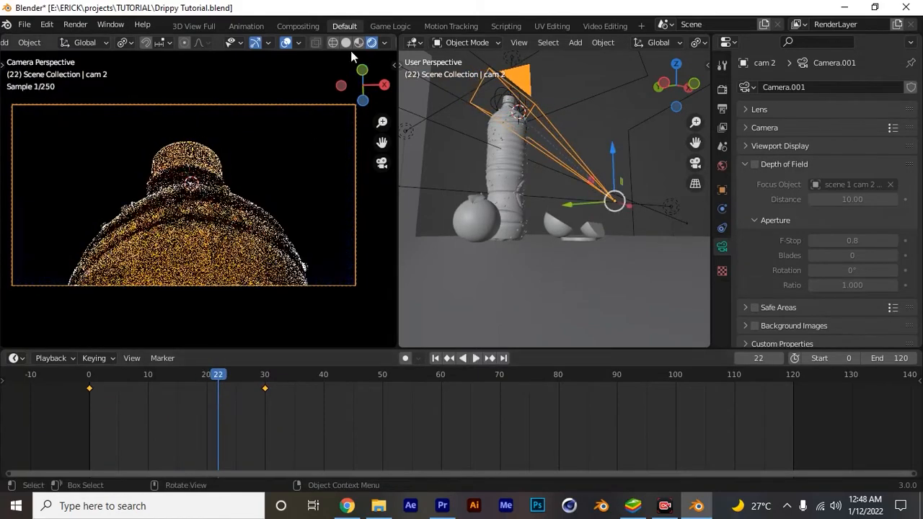
pyautogui.click(475, 357)
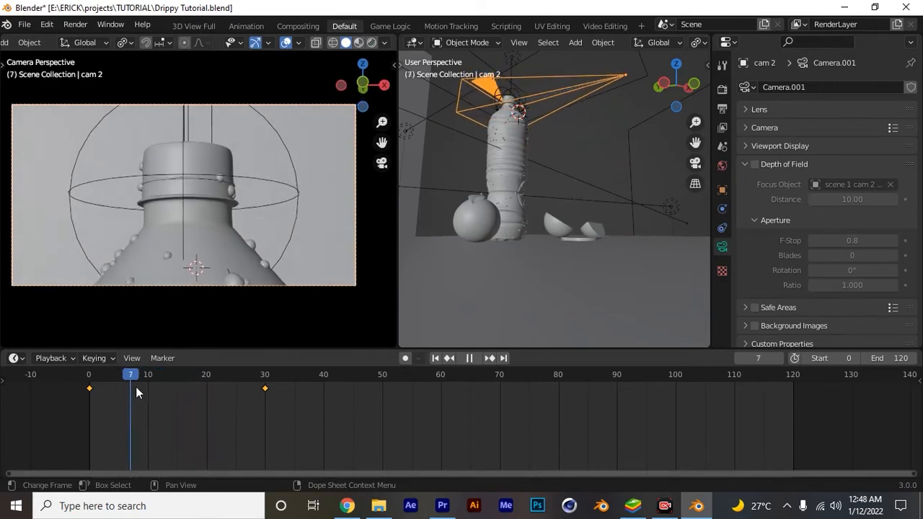
pyautogui.click(236, 374)
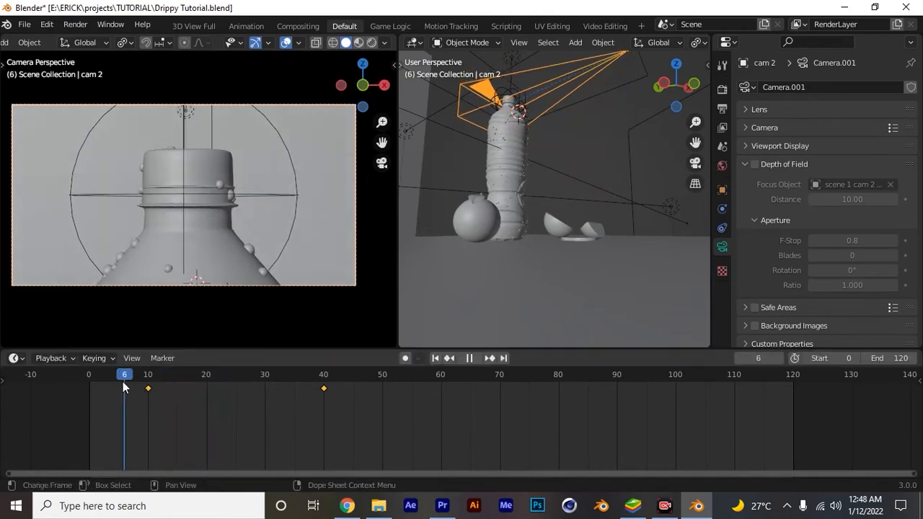
pyautogui.click(223, 374)
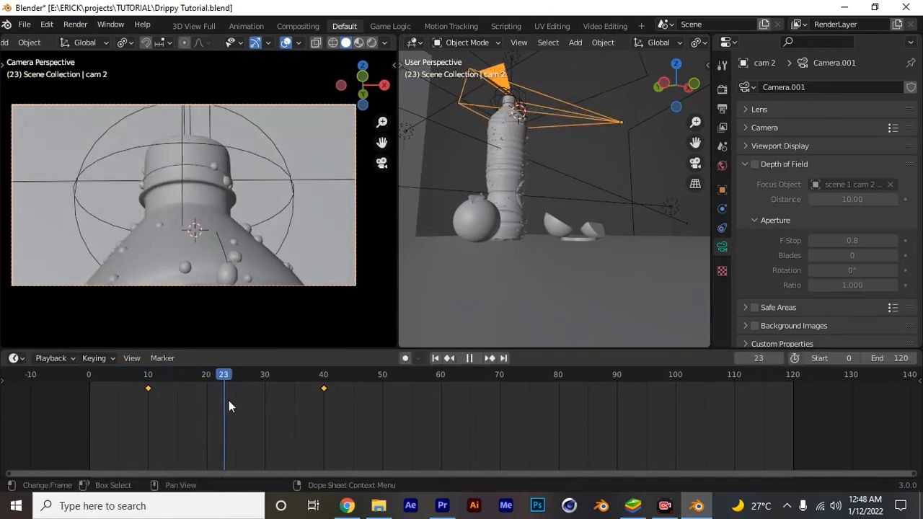
pyautogui.click(288, 374)
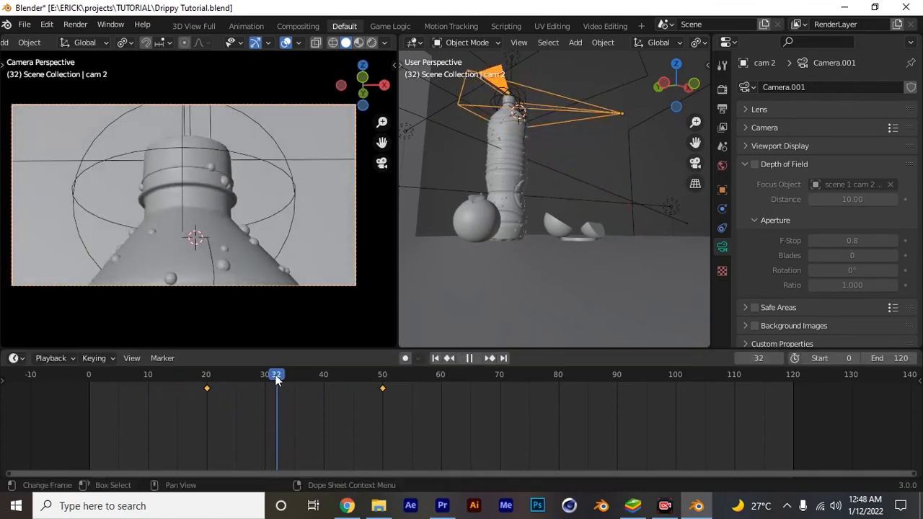
pyautogui.click(288, 373)
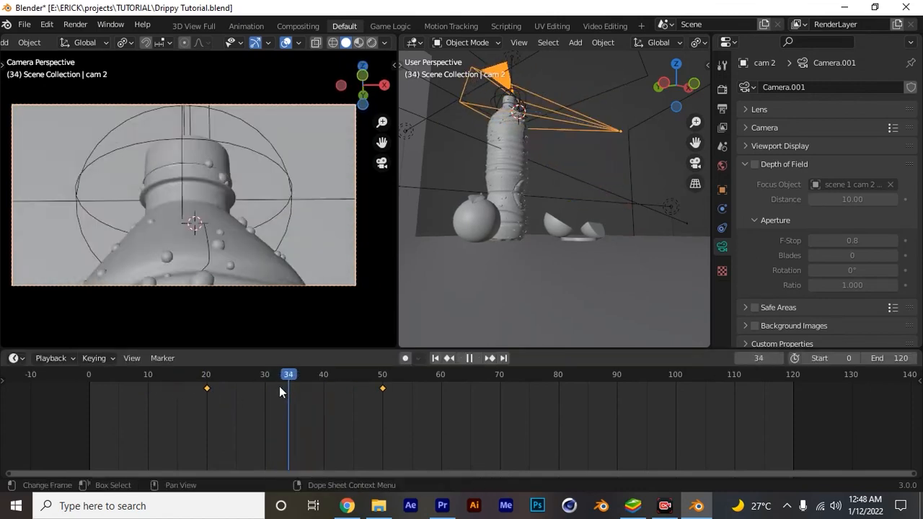